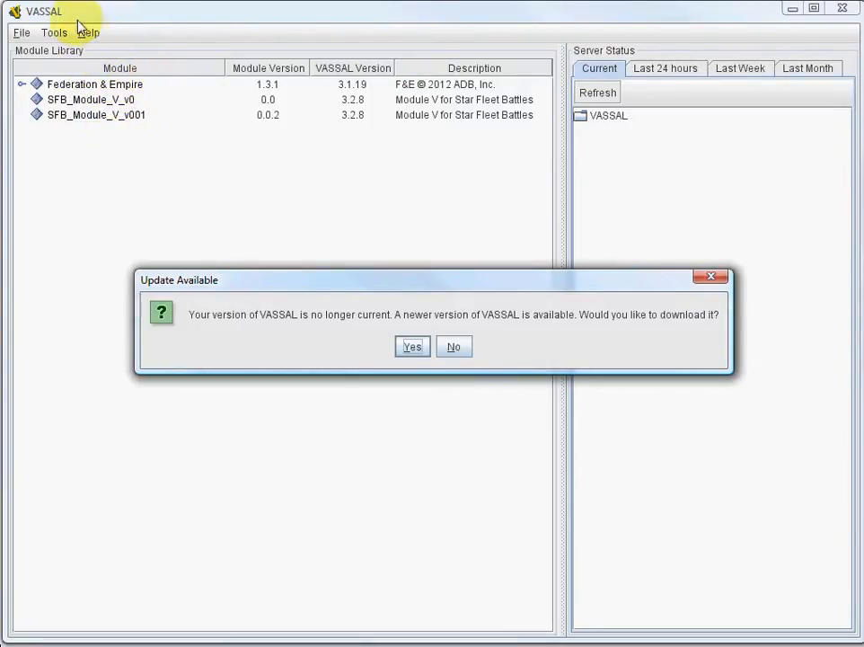
mouse_move(61, 16)
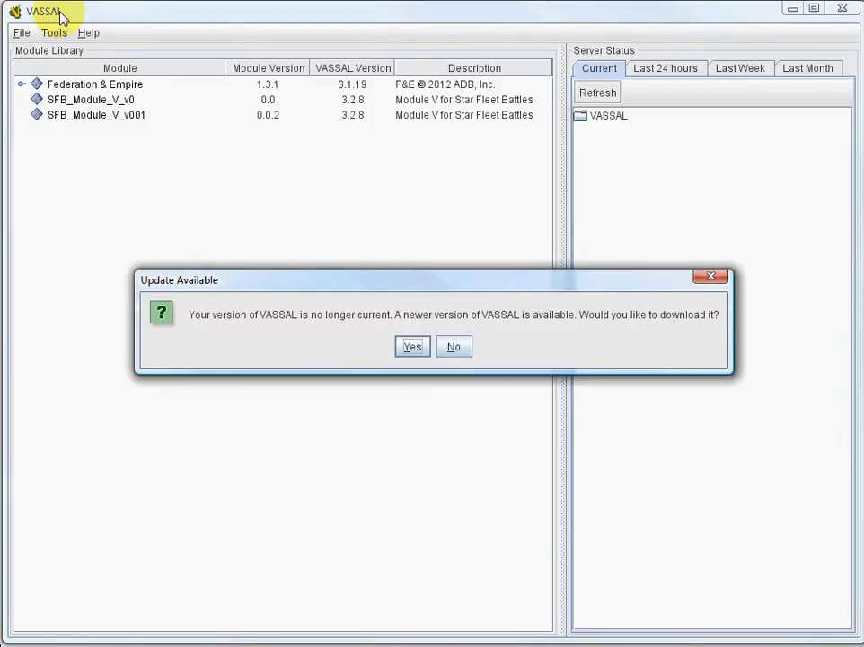
mouse_move(54, 85)
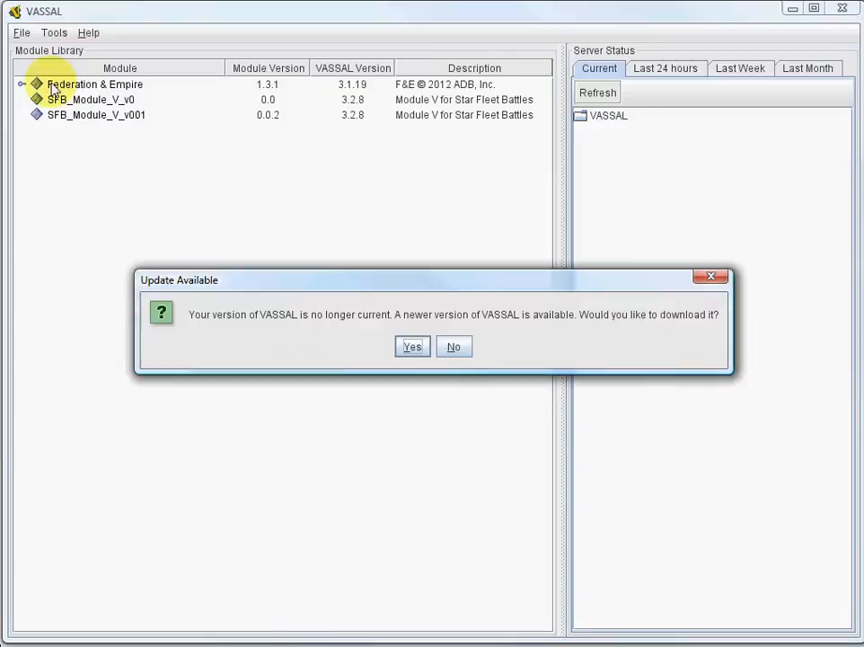
mouse_move(90, 90)
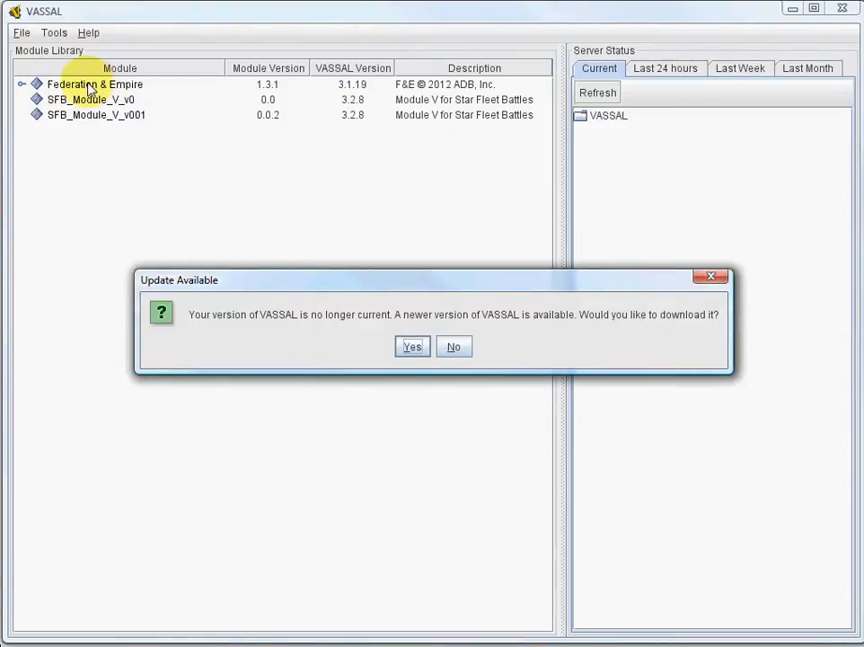
mouse_move(54, 22)
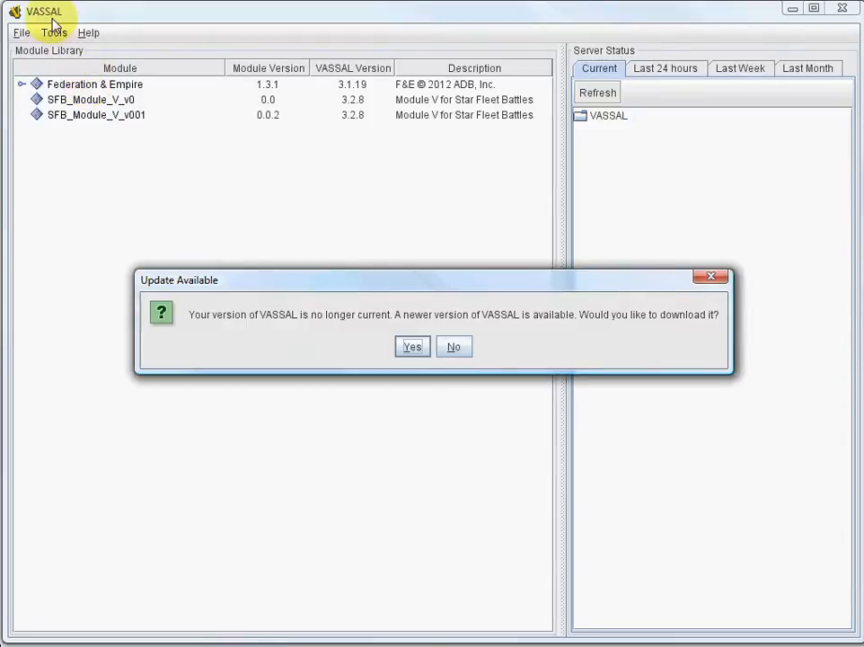
mouse_move(88, 20)
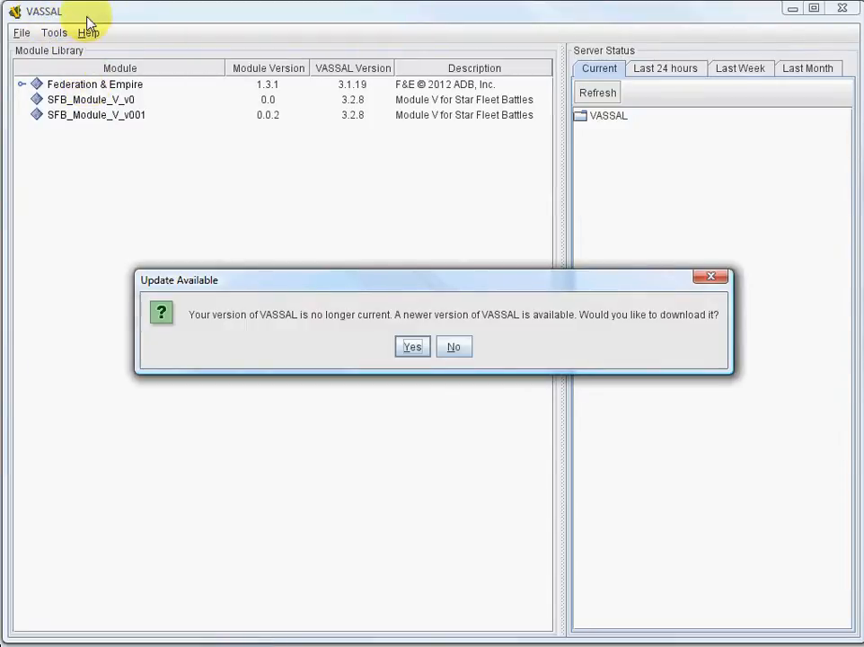
mouse_move(582, 51)
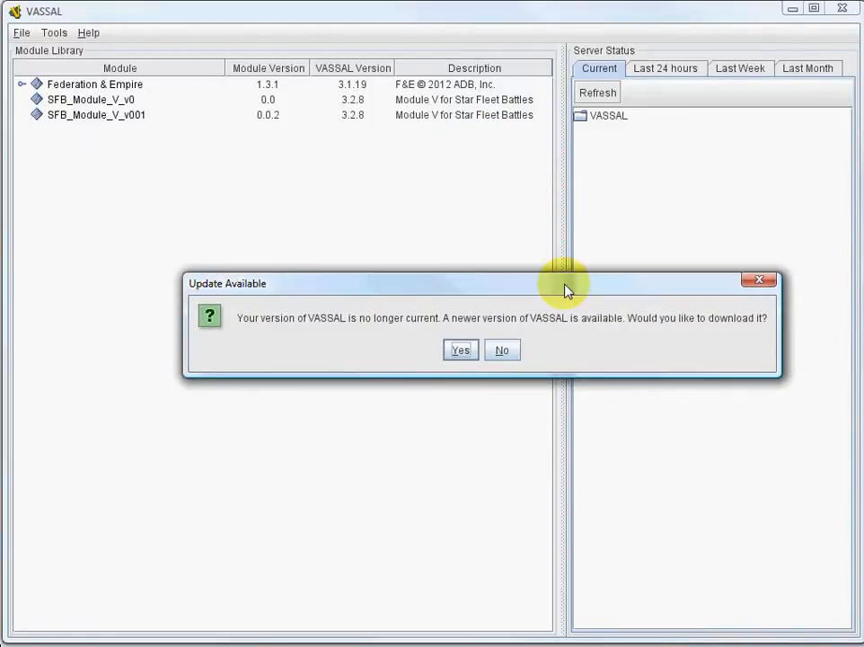
mouse_move(377, 294)
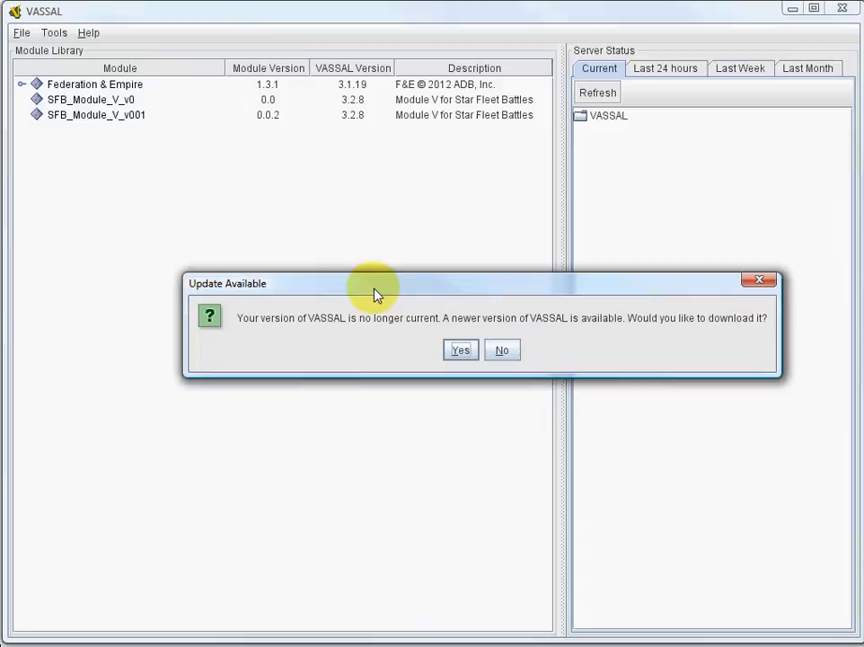
mouse_move(304, 287)
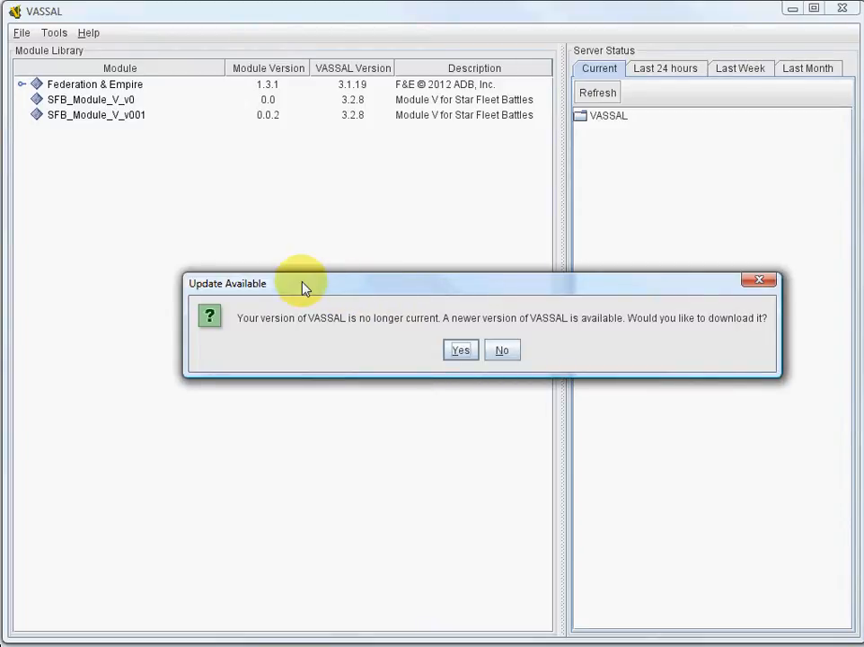
mouse_move(302, 286)
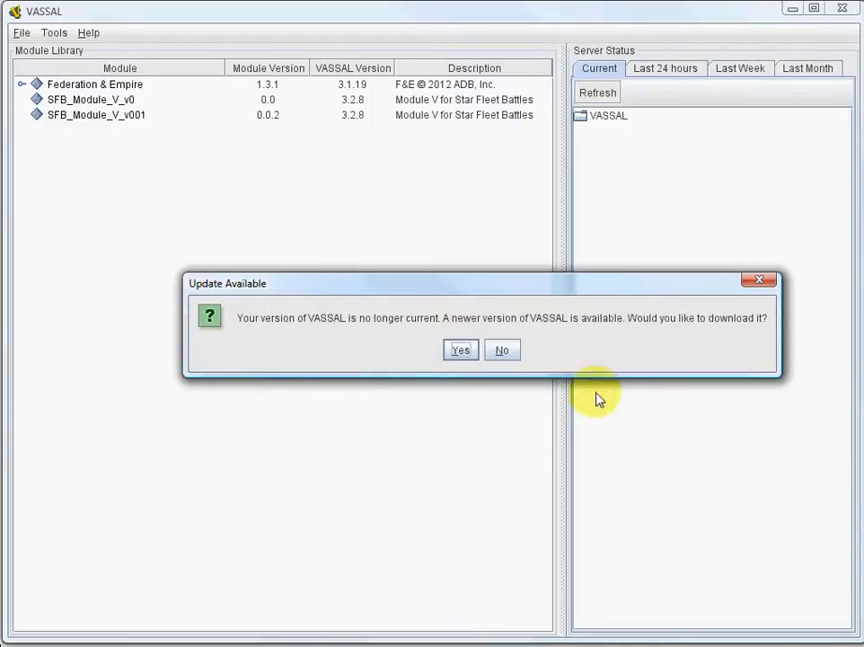
mouse_move(535, 291)
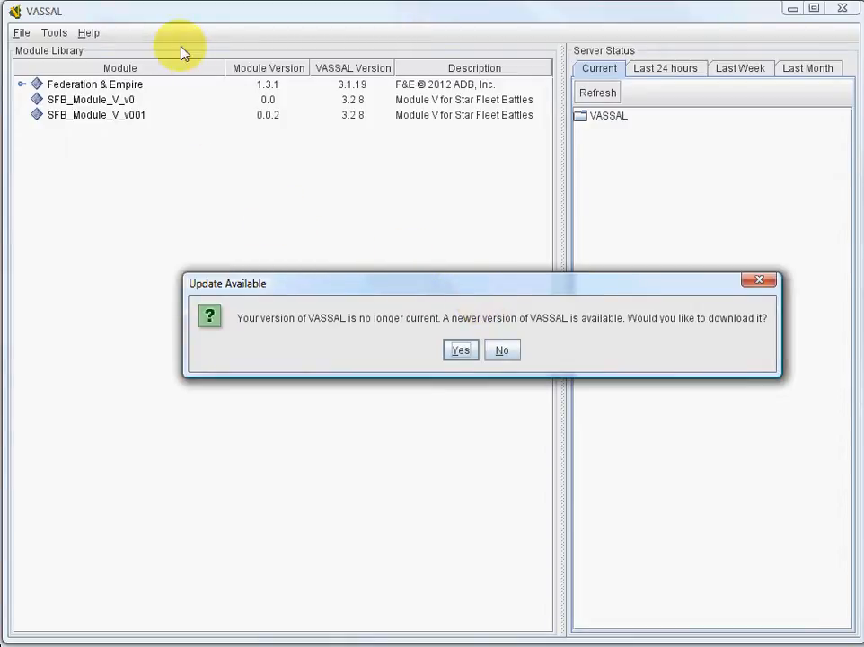
mouse_move(90, 34)
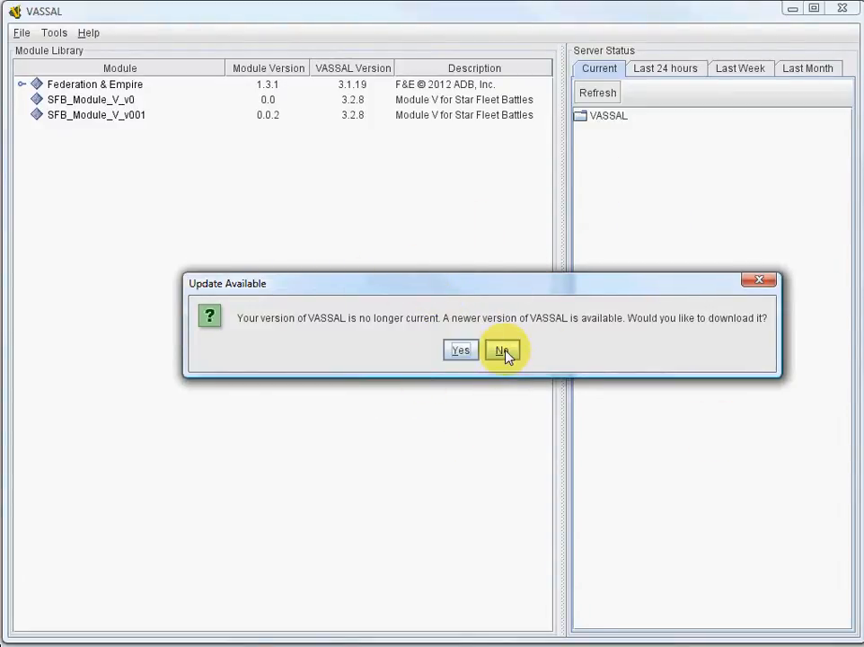
Decline the update download, then view the file paths of the two SFB_Module_V modules
left_click(503, 349)
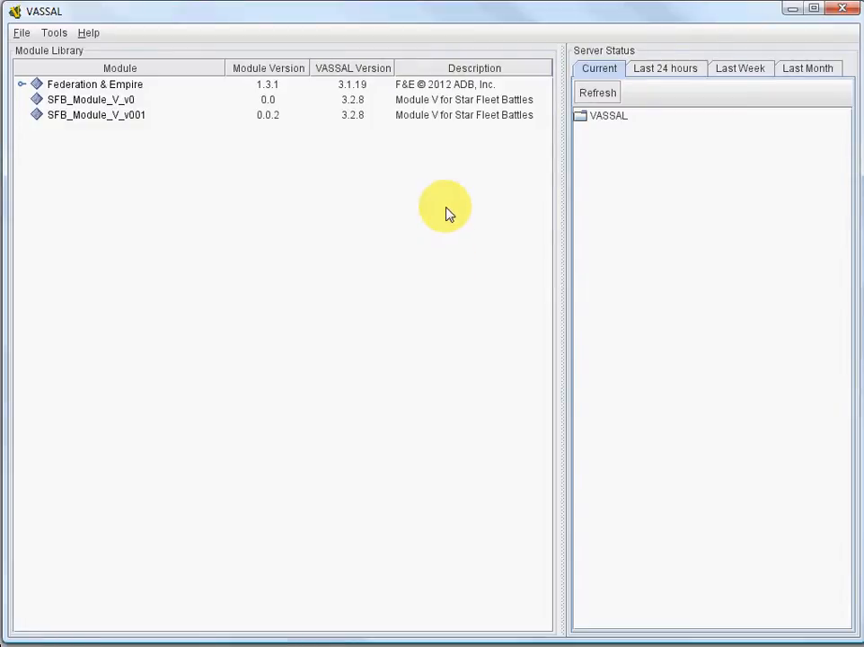
mouse_move(427, 198)
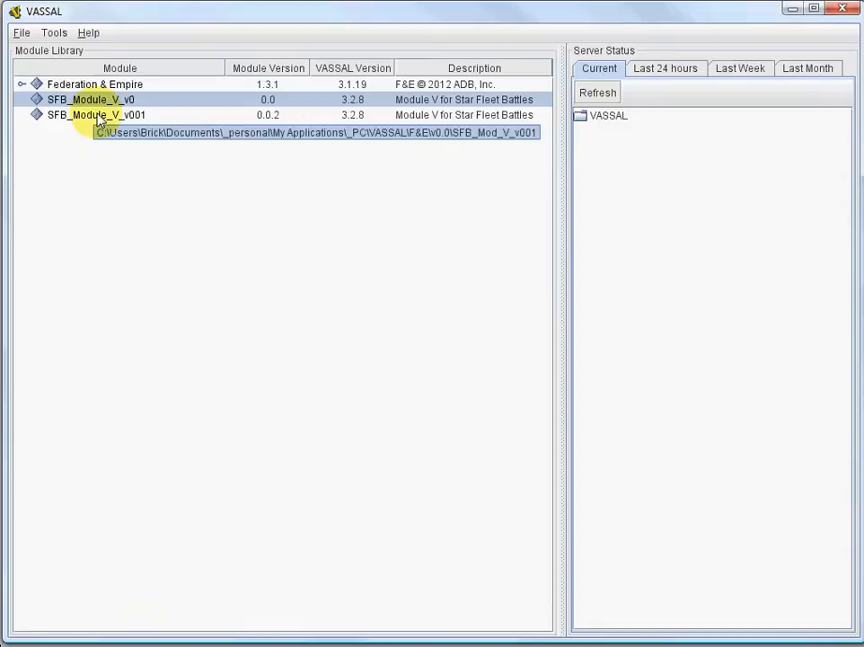
left_click(97, 115)
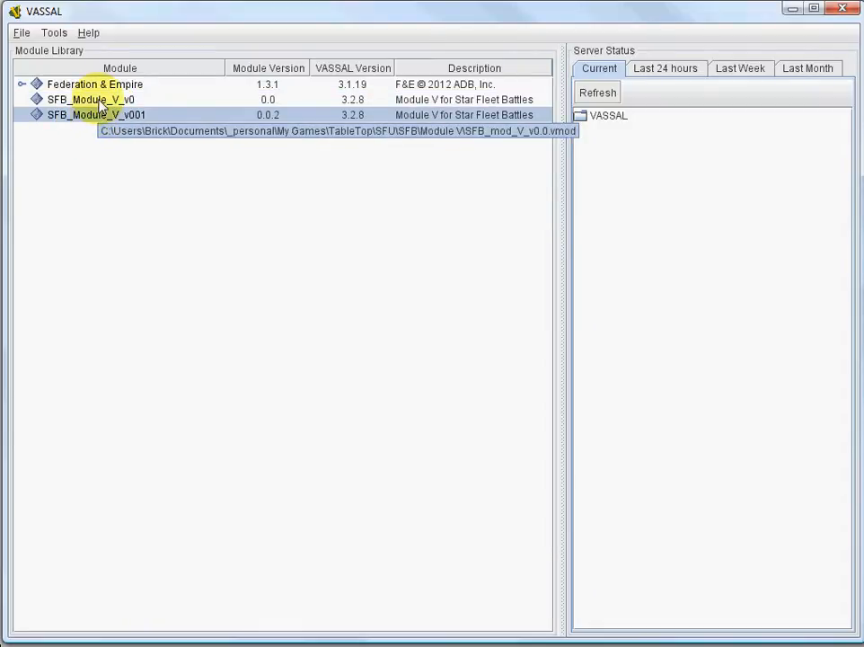
left_click(93, 99)
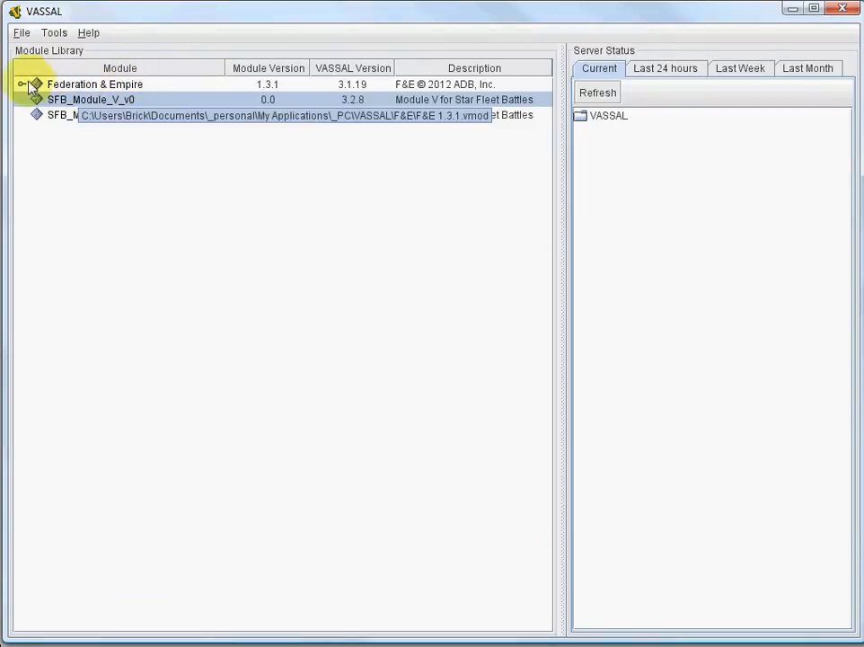
Expand Federation & Empire's extension list and bring up actions for the Enclave 1.3.1.mdx extension
left_click(22, 84)
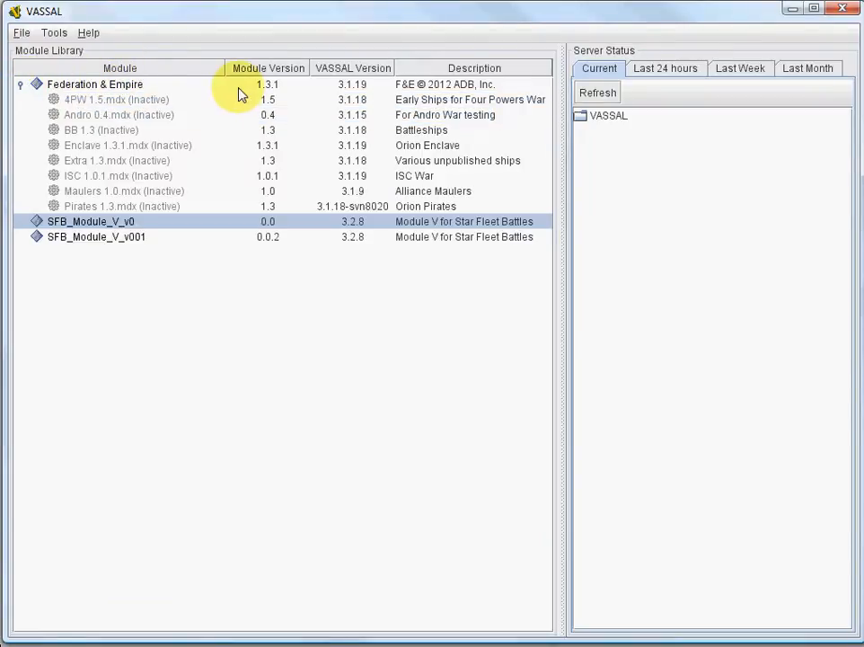
left_click(93, 84)
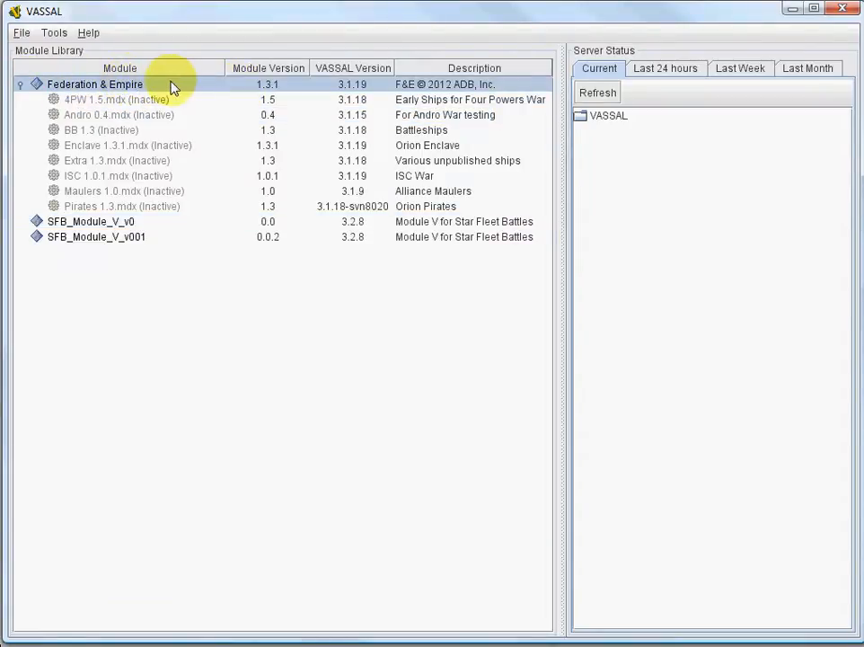
left_click(115, 99)
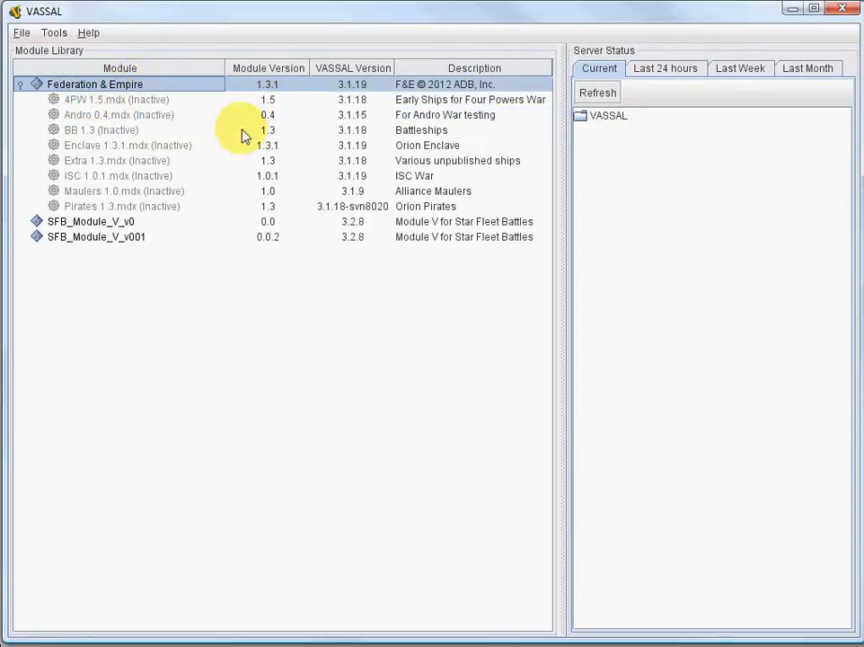
mouse_move(97, 155)
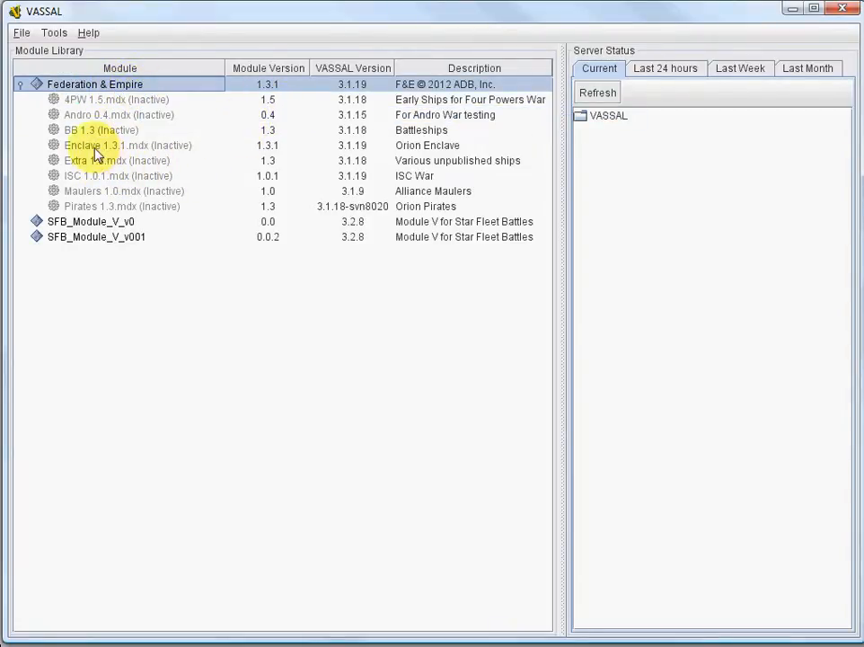
right_click(94, 144)
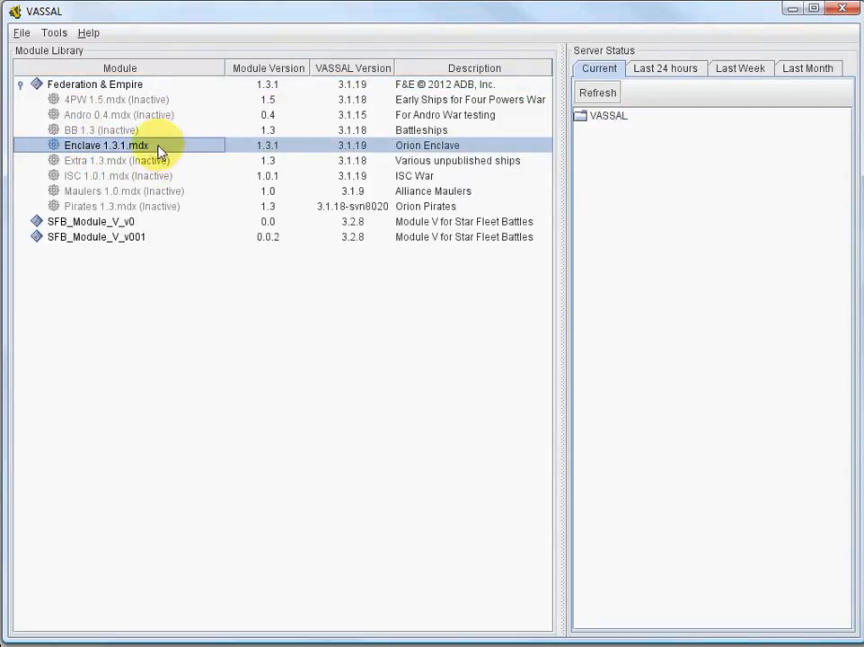
mouse_move(101, 146)
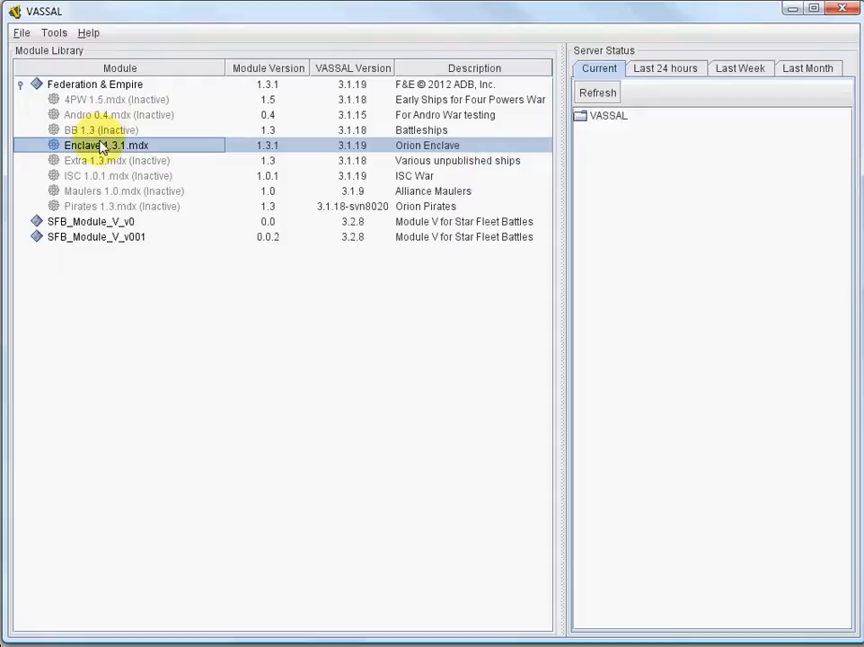
mouse_move(158, 142)
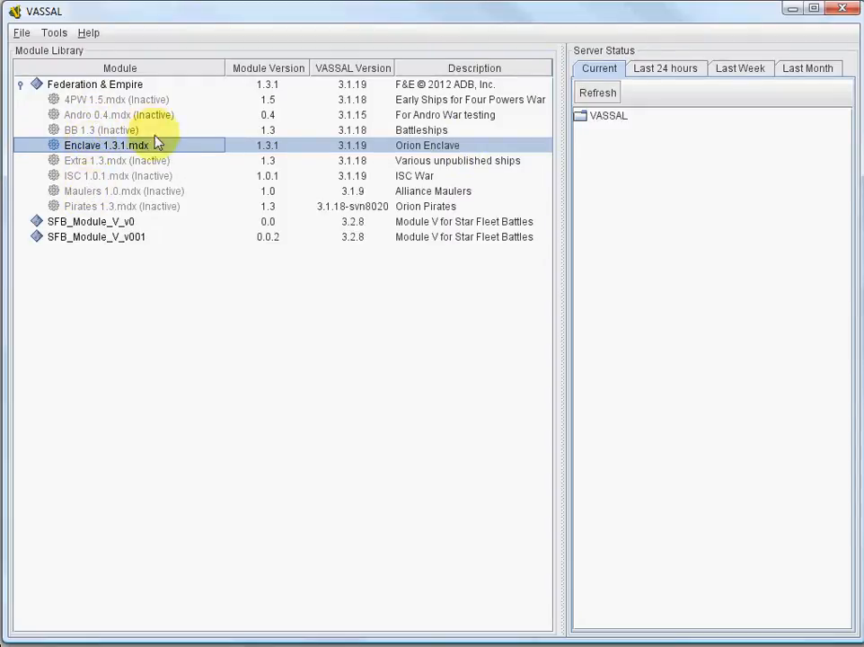
right_click(104, 144)
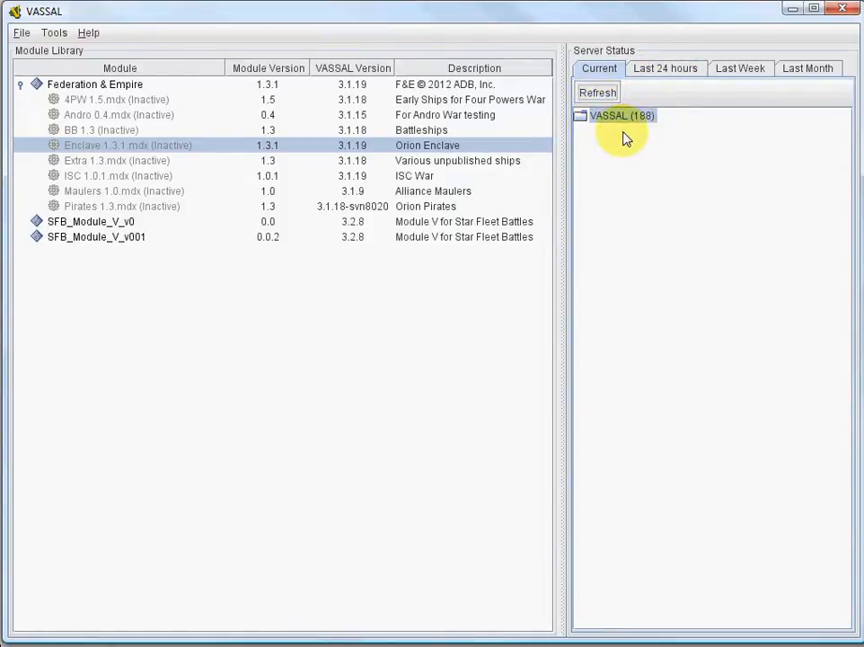
mouse_move(640, 122)
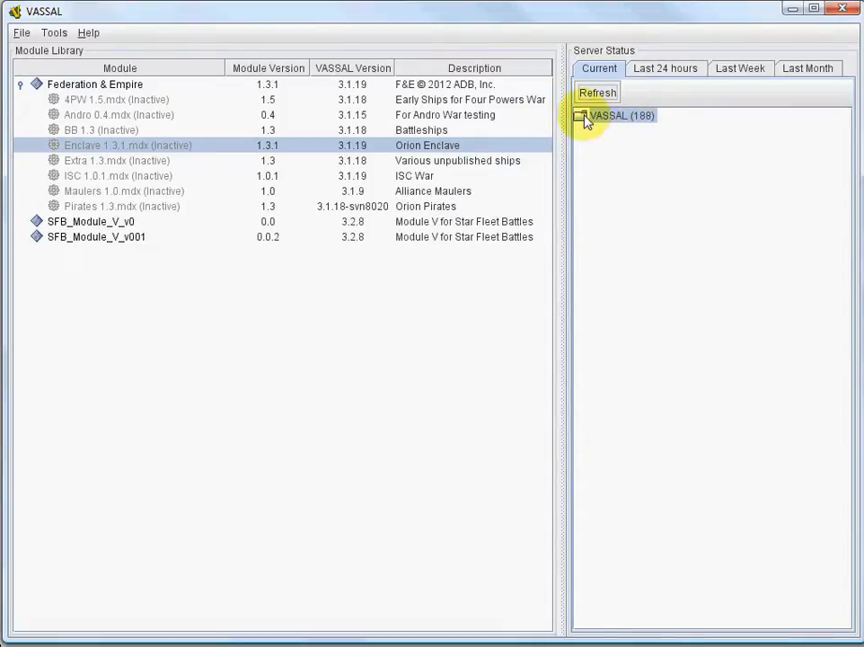
left_click(578, 115)
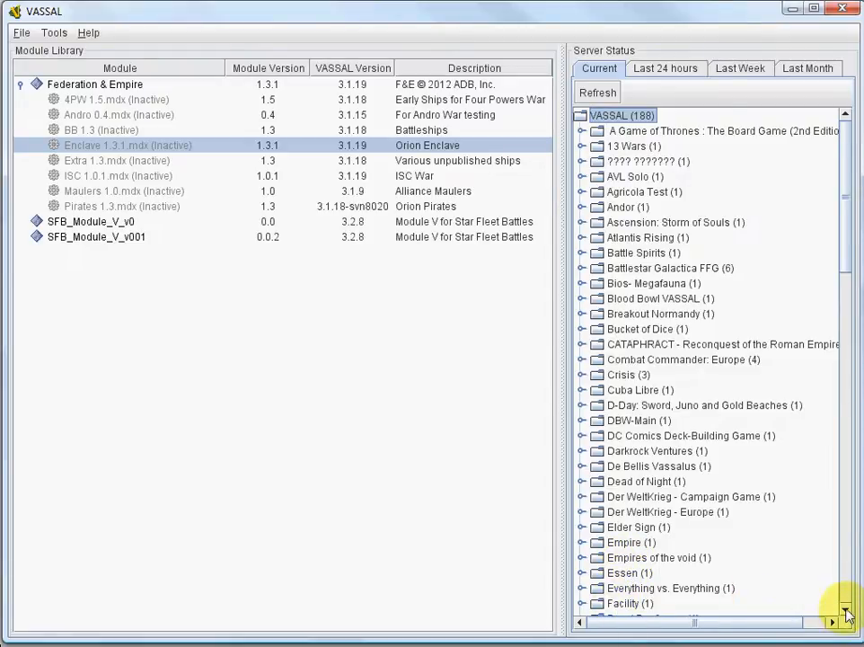
scroll("down", 3)
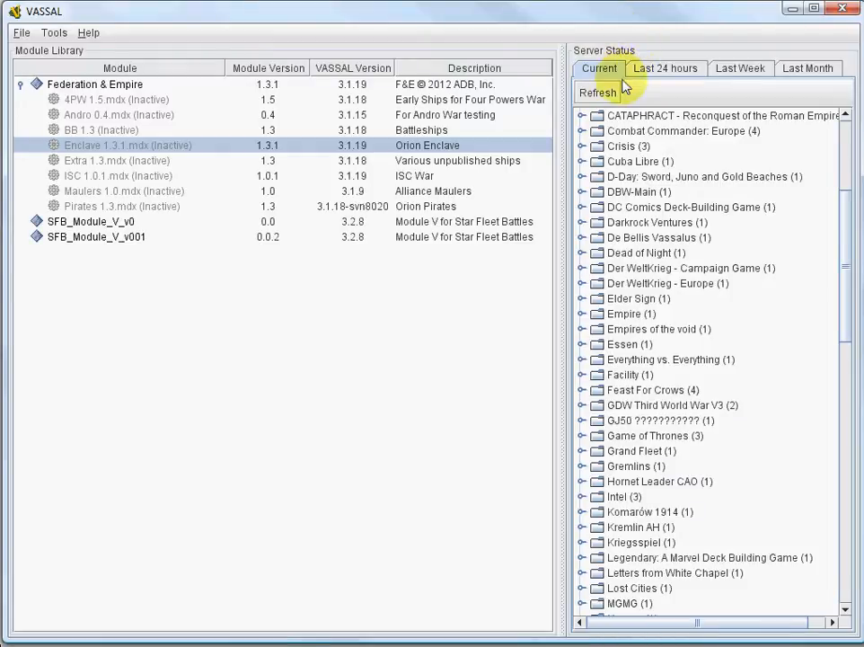
Review last-24-hours server activity, then switch Server Status to the Last Week view
left_click(665, 68)
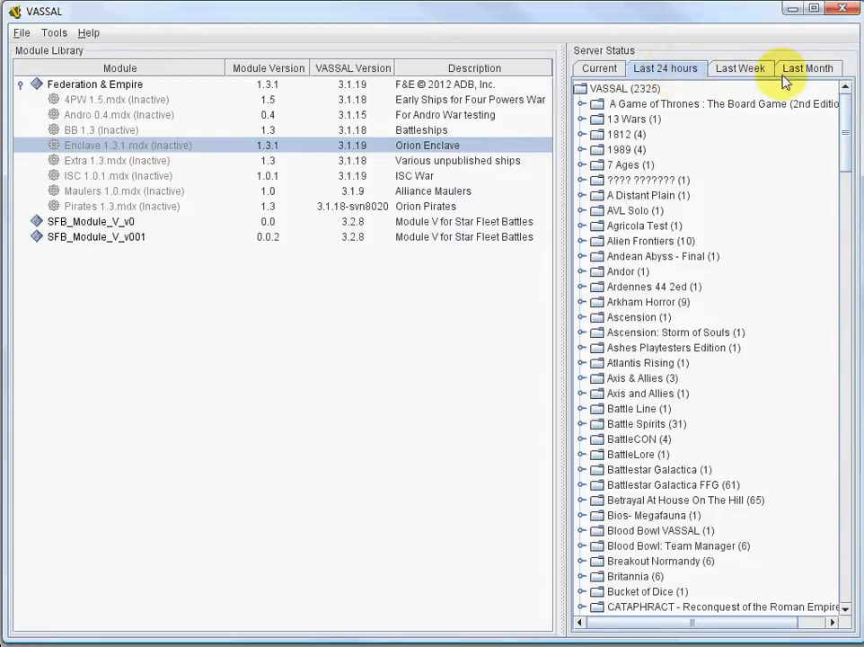
mouse_move(708, 583)
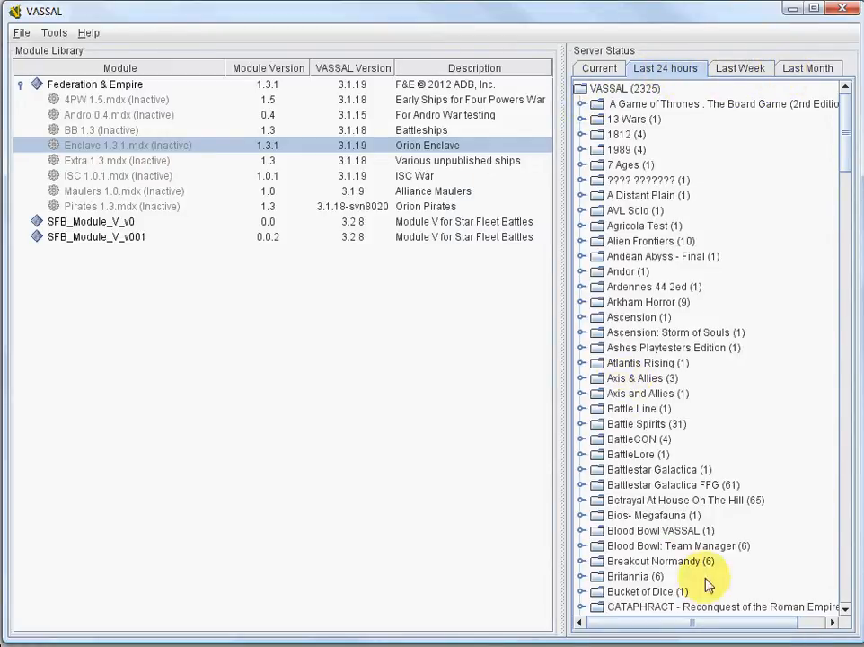
scroll("down", 3)
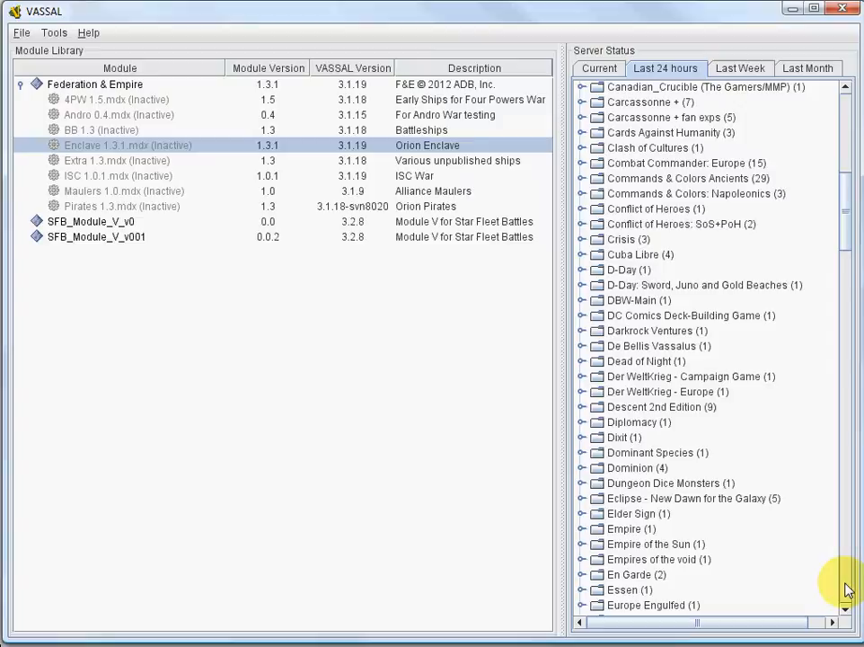
scroll("down", 3)
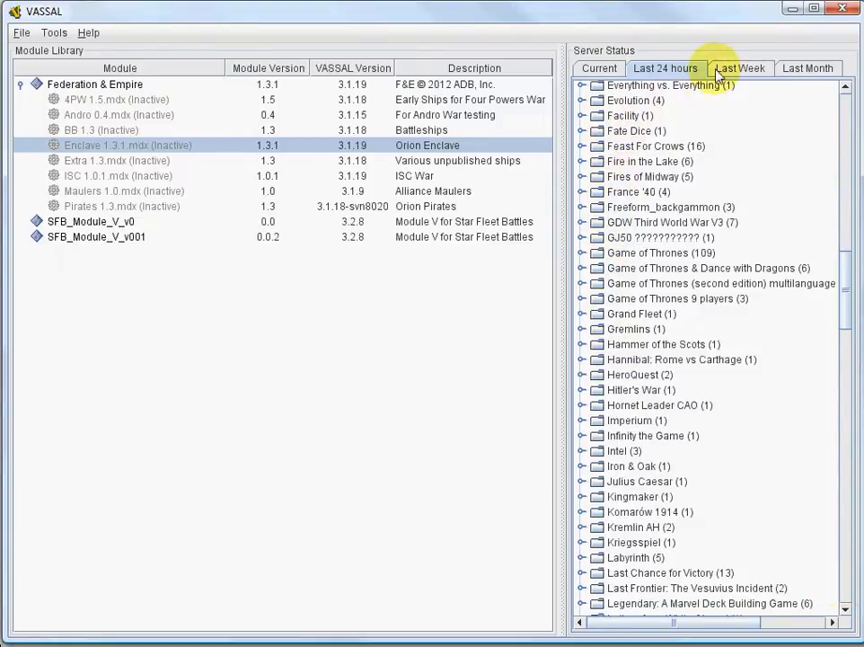
left_click(740, 68)
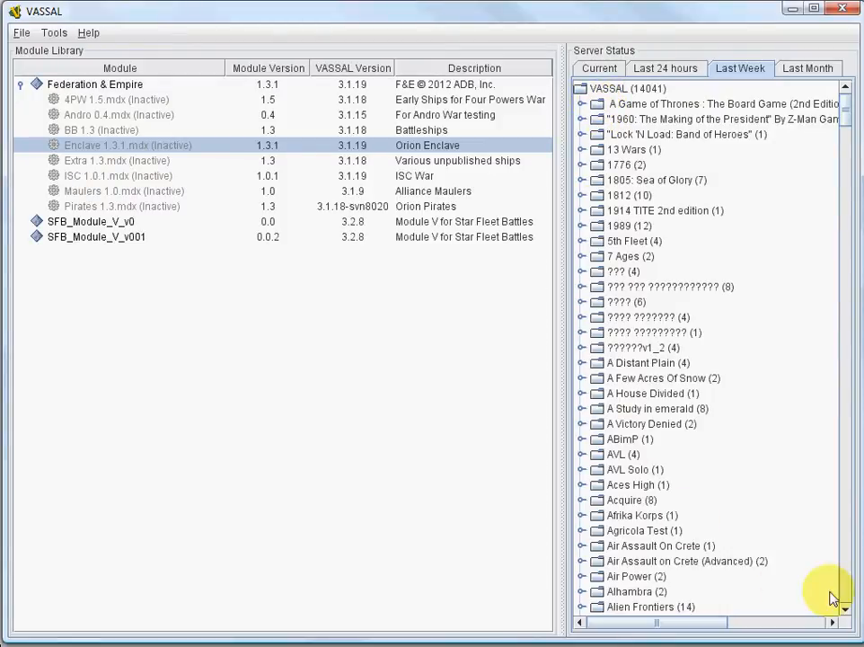
Expand last week's Federation & Empire entry and its Main Room, selecting the player inside
scroll("down", 3)
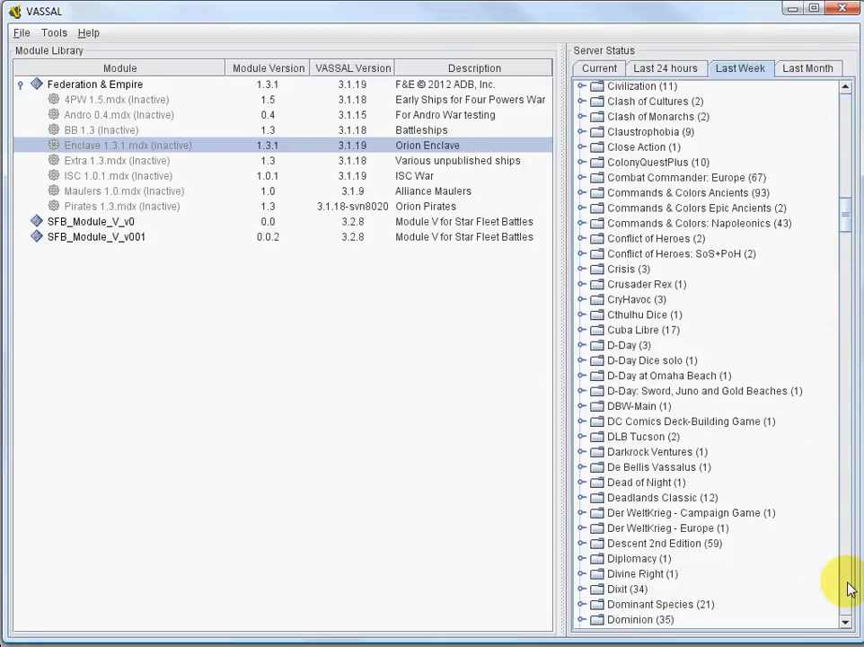
scroll("down", 3)
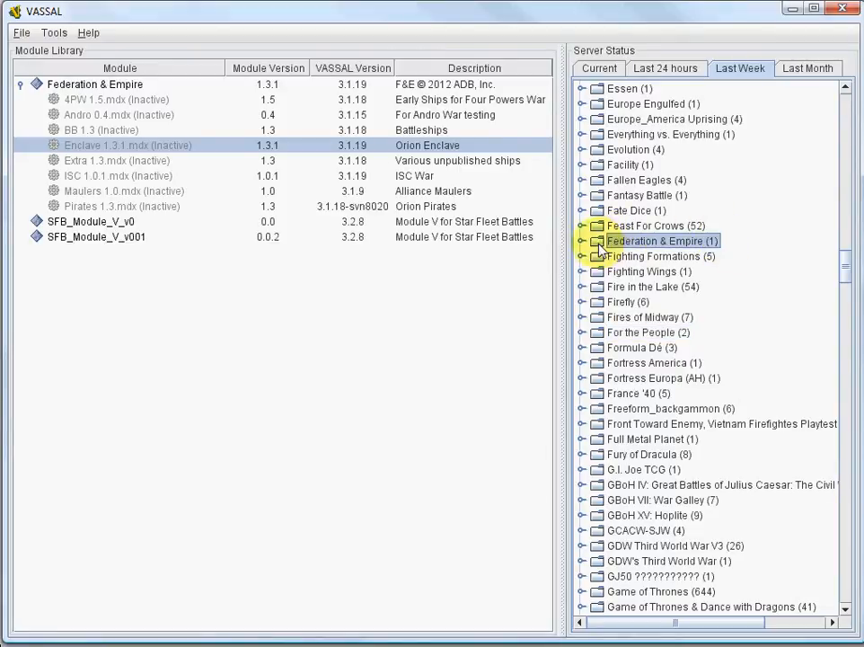
left_click(590, 241)
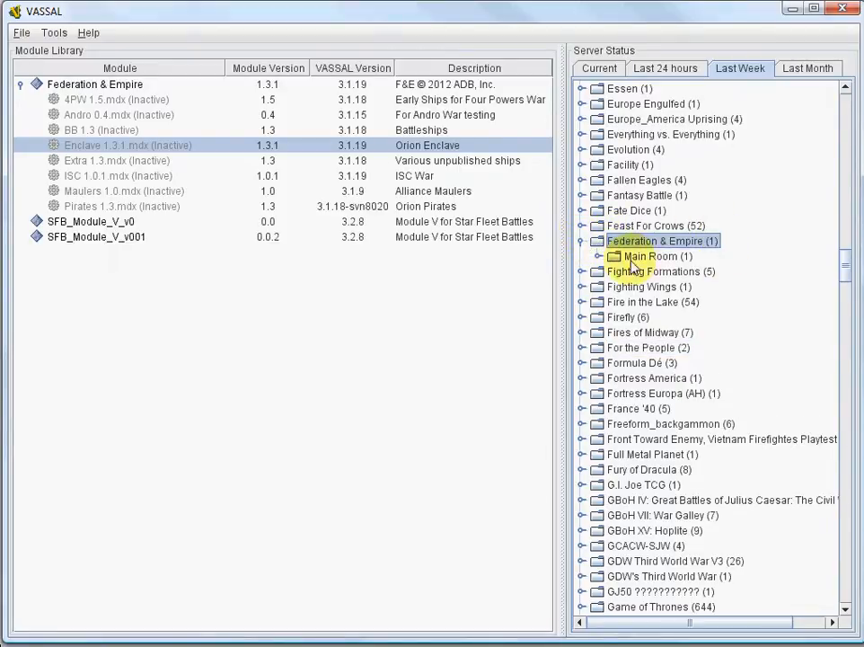
left_click(600, 255)
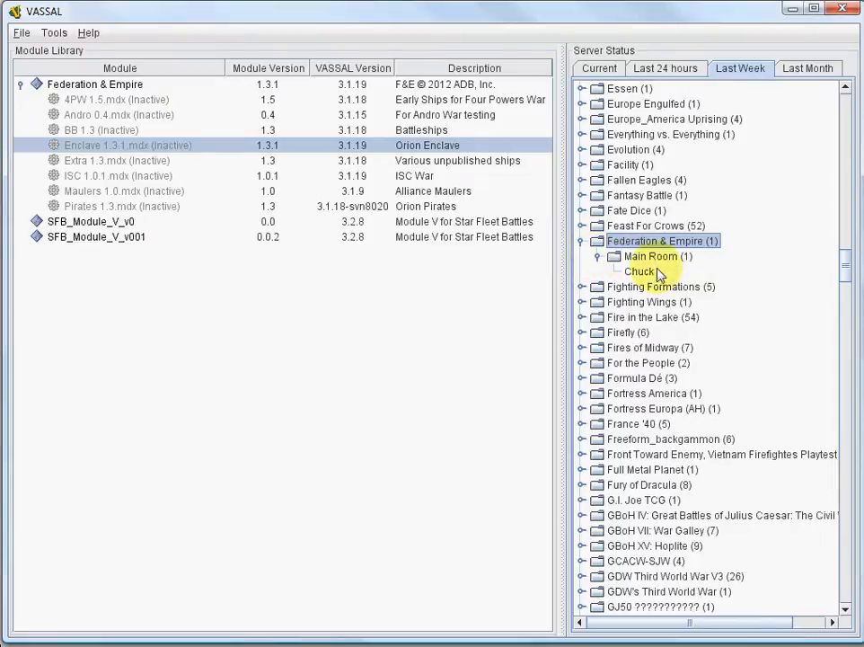
left_click(640, 271)
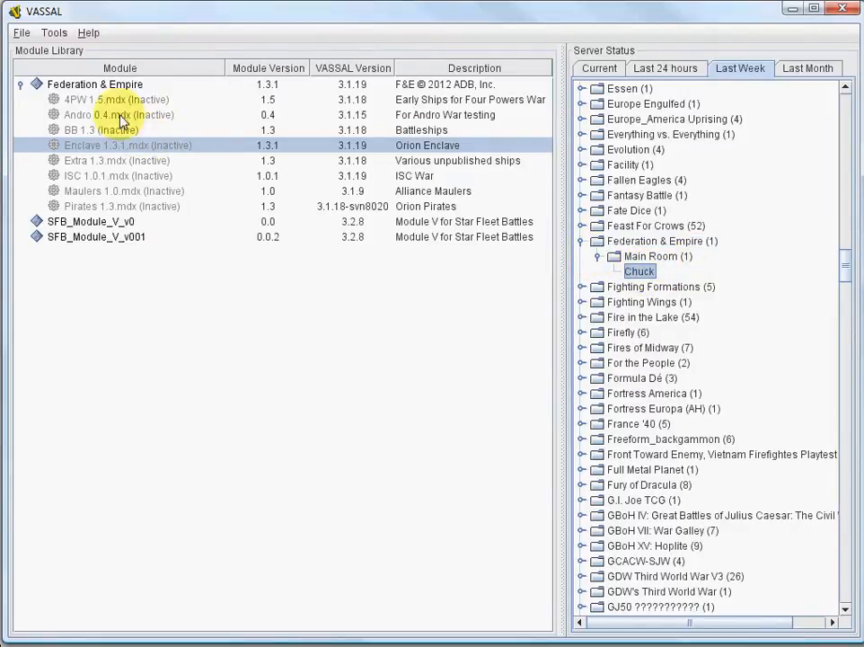
Open the Federation & Empire module from its context menu so the welcome wizard appears
left_click(94, 84)
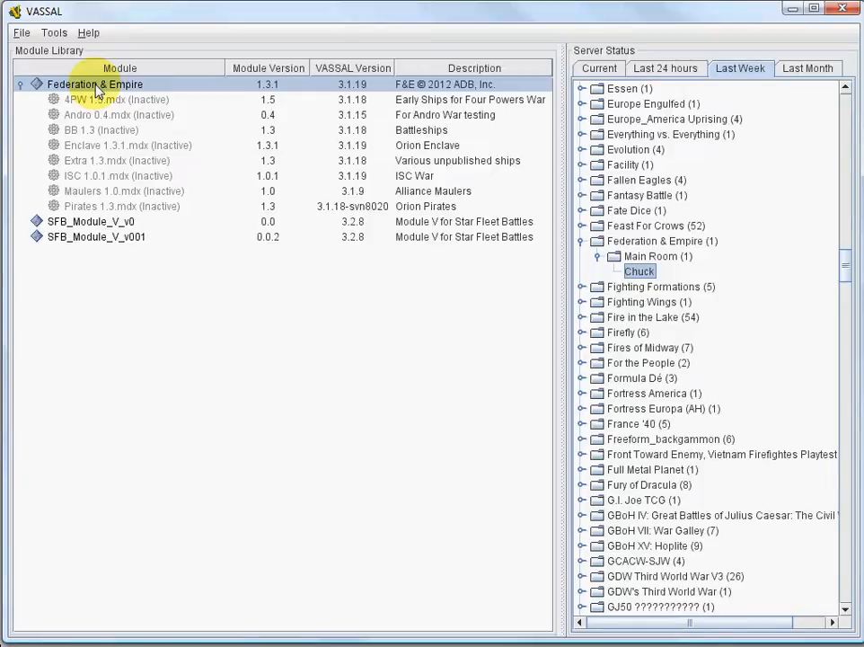
right_click(93, 84)
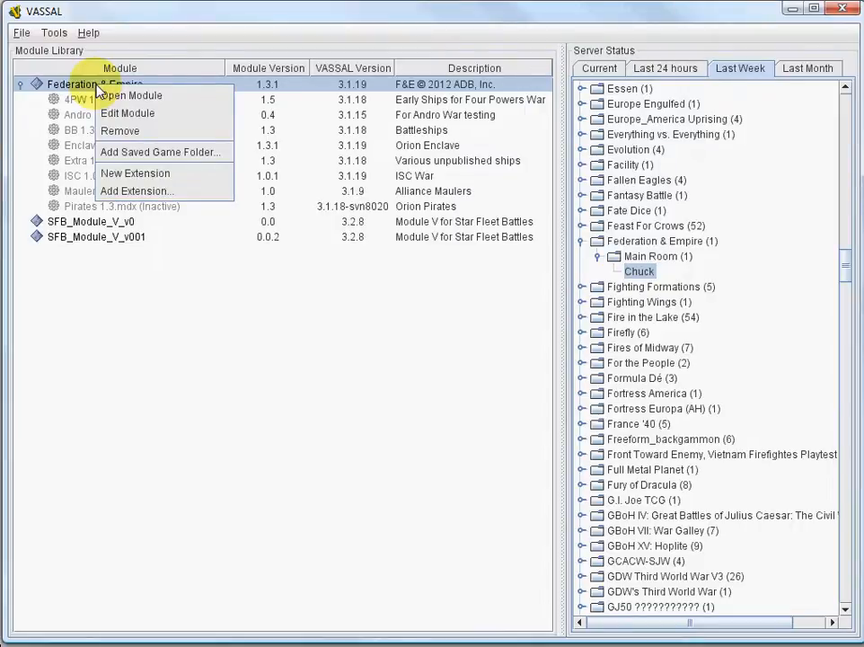
mouse_move(133, 95)
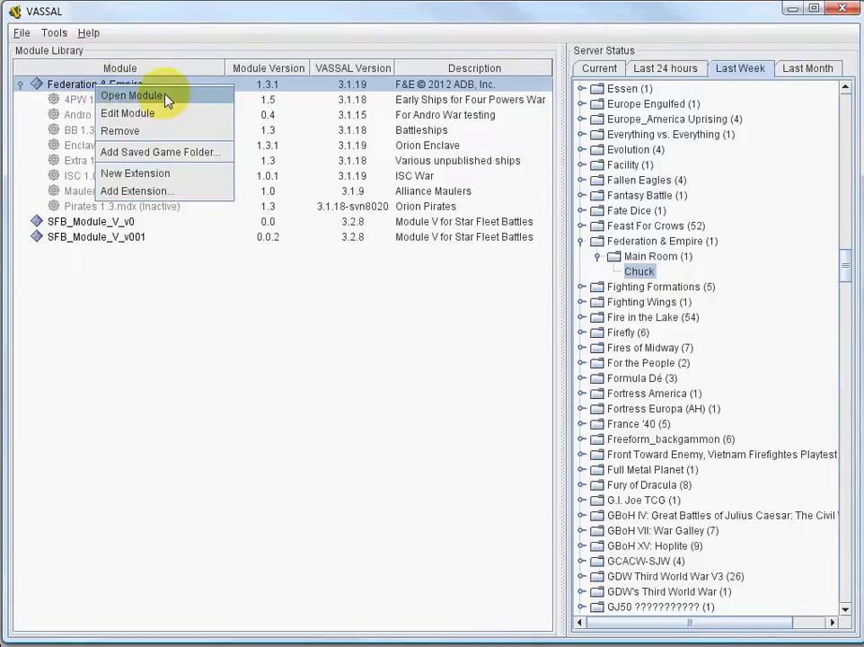
left_click(131, 95)
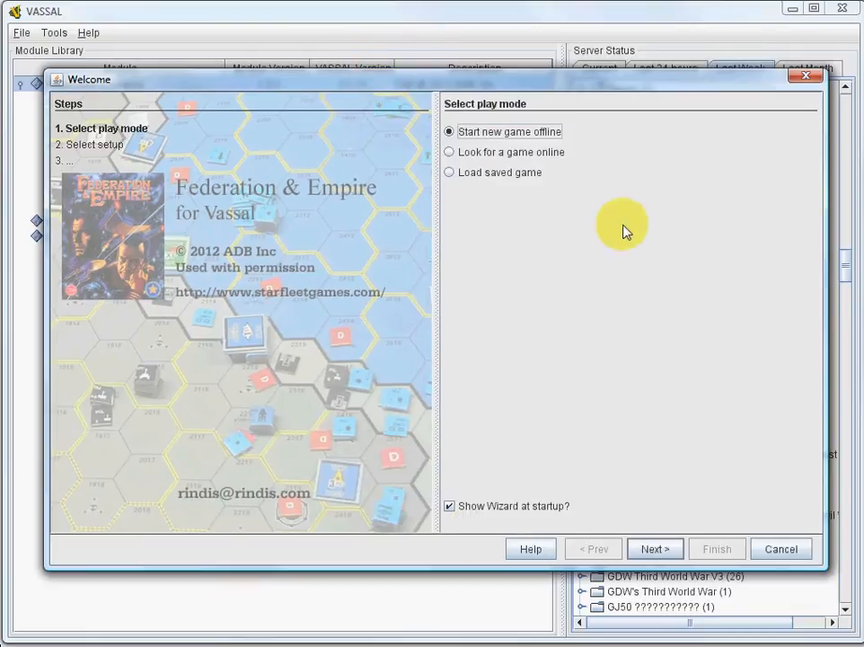
mouse_move(464, 140)
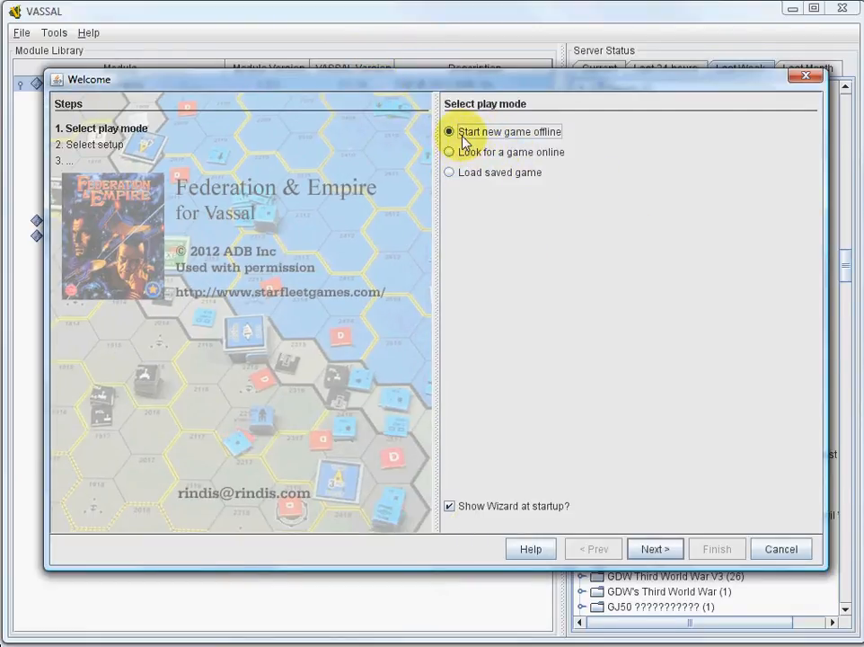
mouse_move(453, 176)
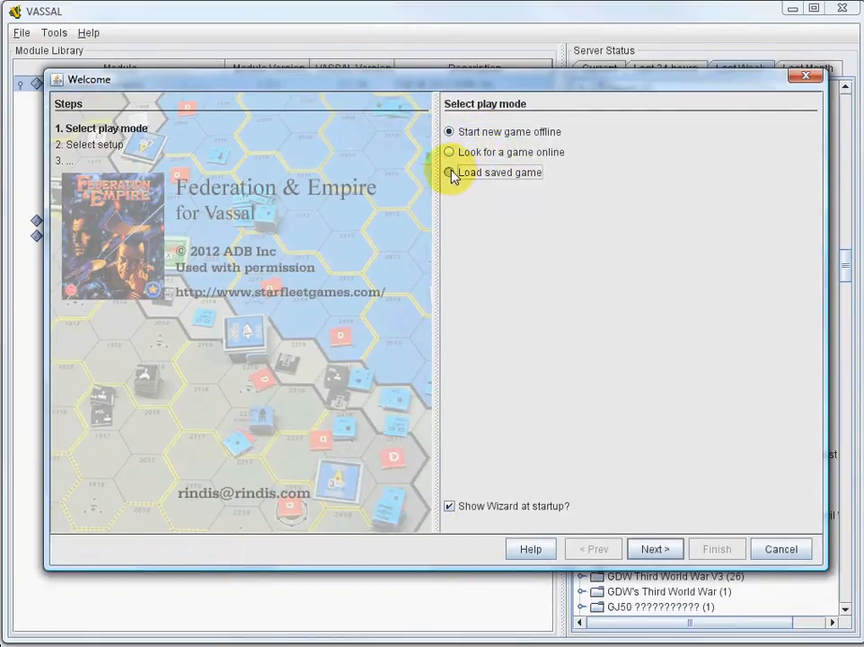
Choose Load saved game and advance the wizard to the saved-game file step
left_click(449, 173)
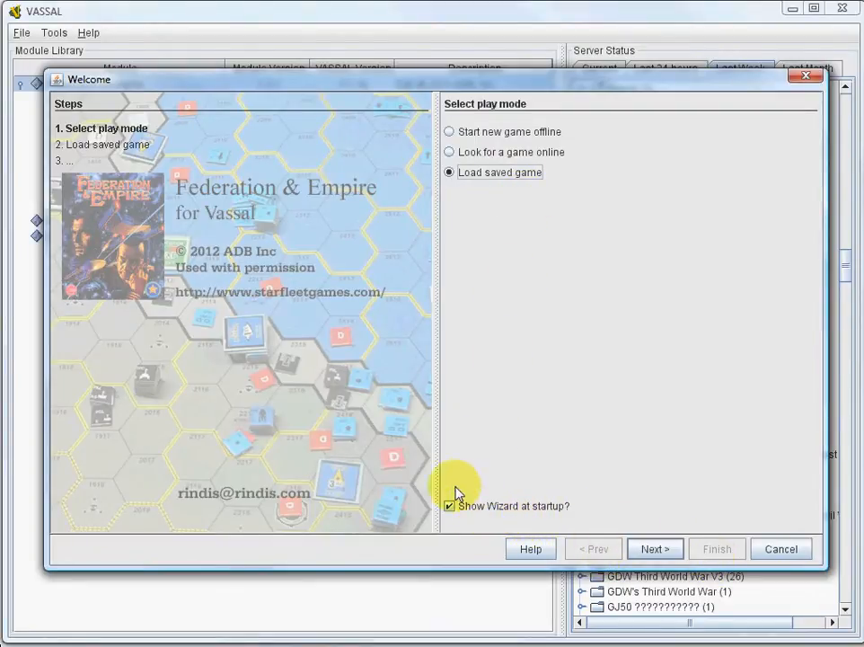
mouse_move(489, 530)
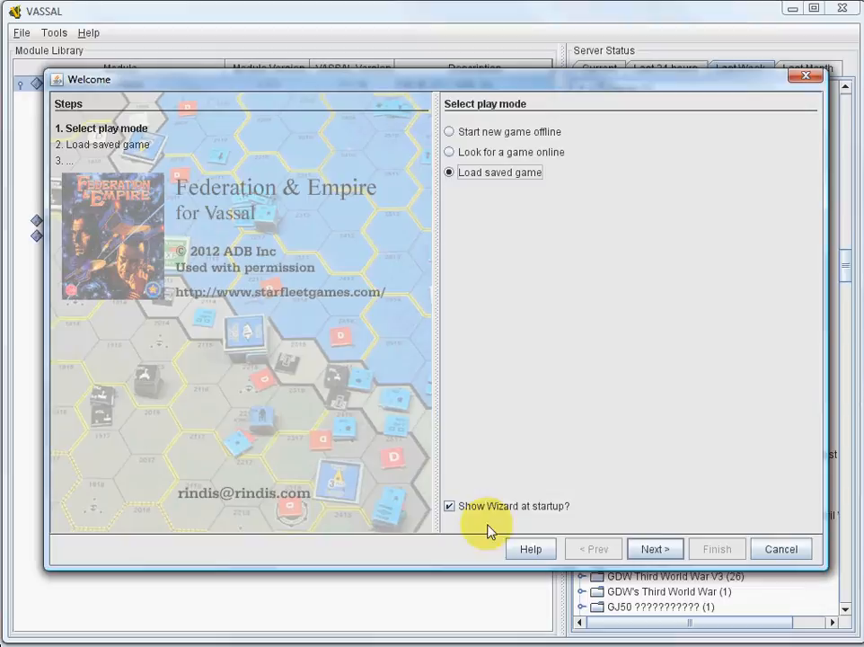
left_click(654, 548)
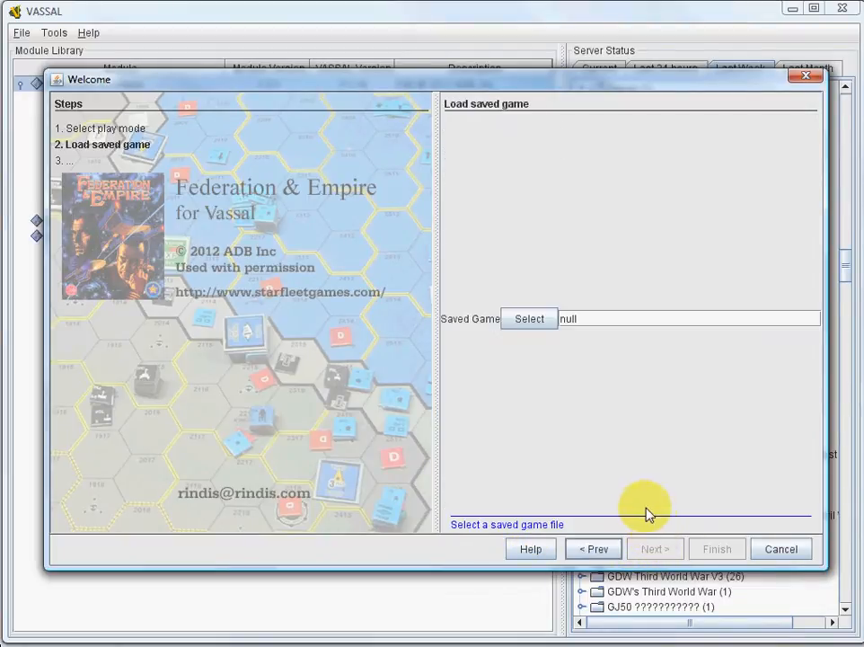
mouse_move(553, 510)
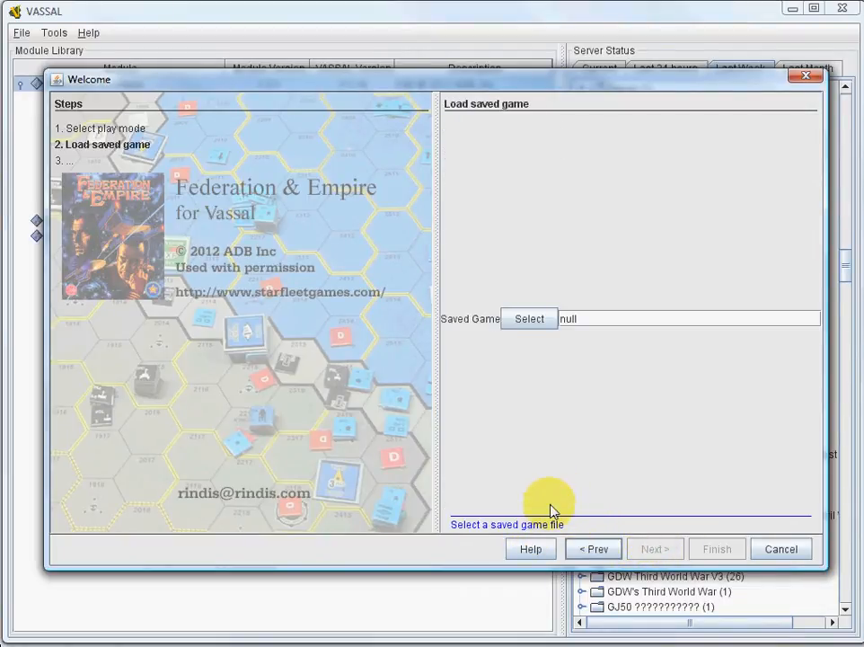
mouse_move(449, 530)
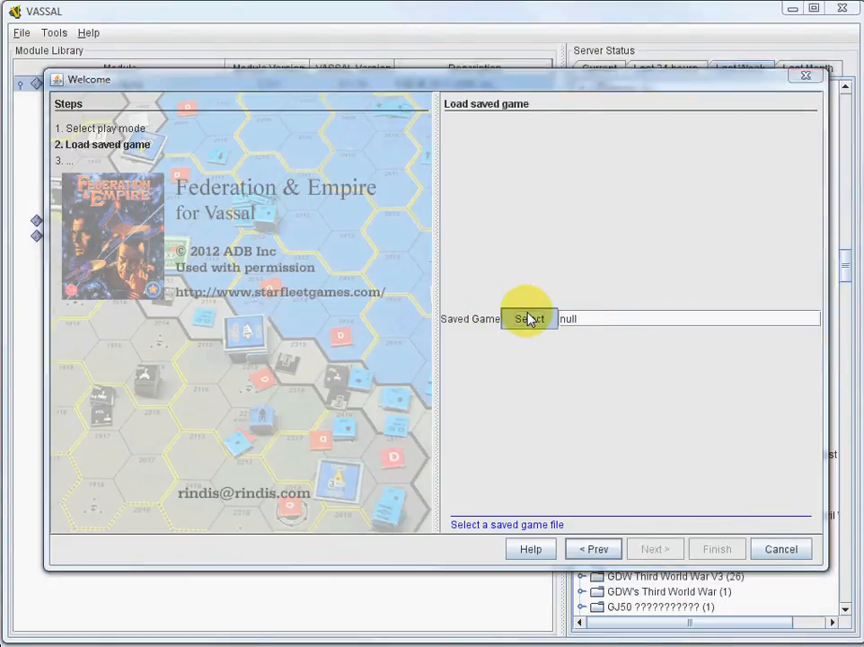
Browse for a saved game file, listing the SFBModV folder contents
left_click(529, 319)
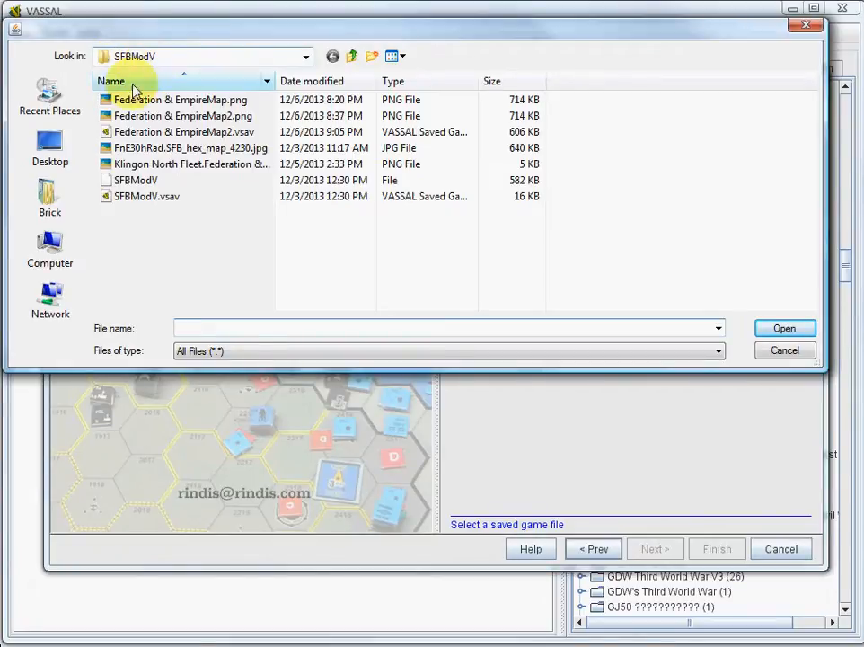
Select Federation & EmpireMap2.vsav as the saved game to load
left_click(184, 133)
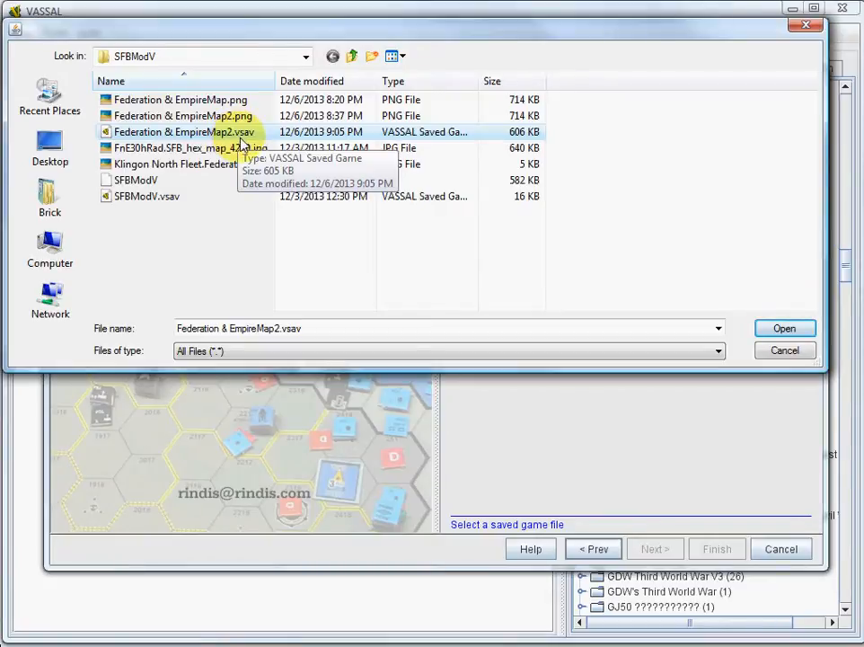
left_click(784, 327)
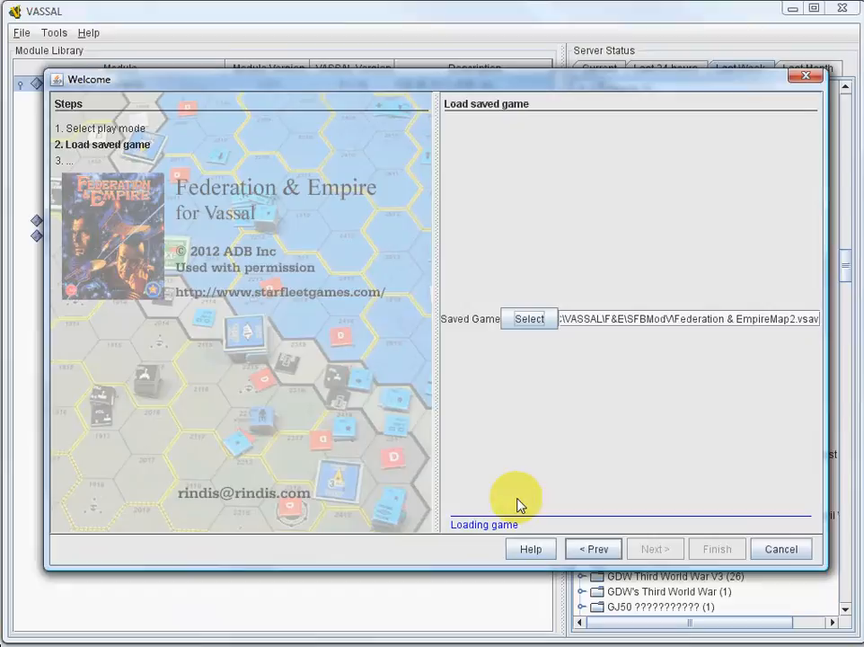
mouse_move(564, 449)
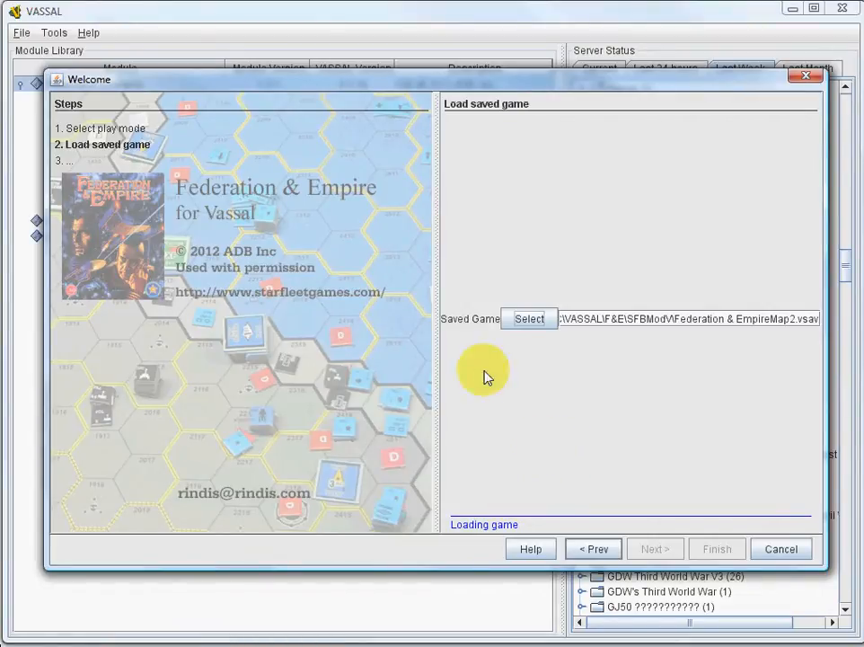
mouse_move(117, 87)
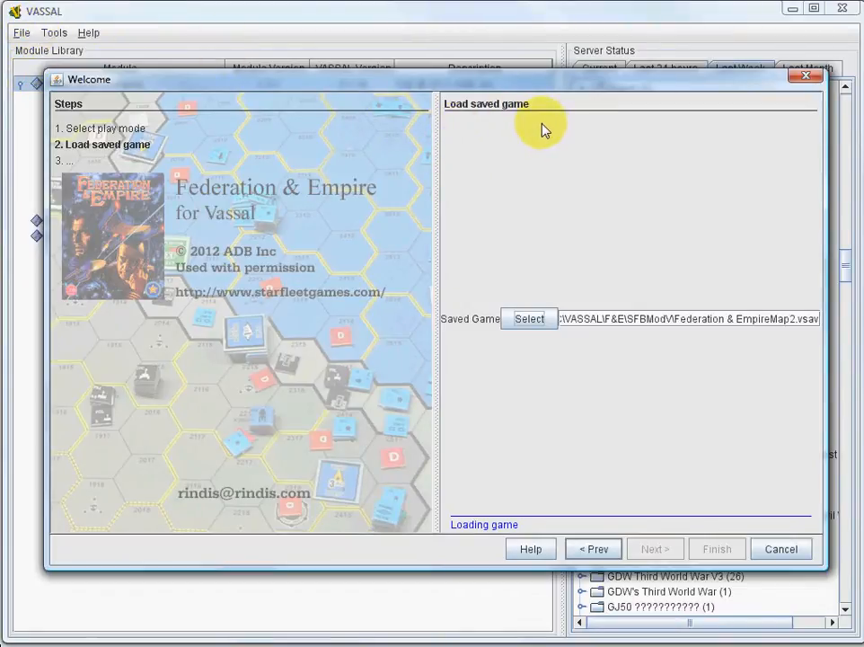
mouse_move(529, 135)
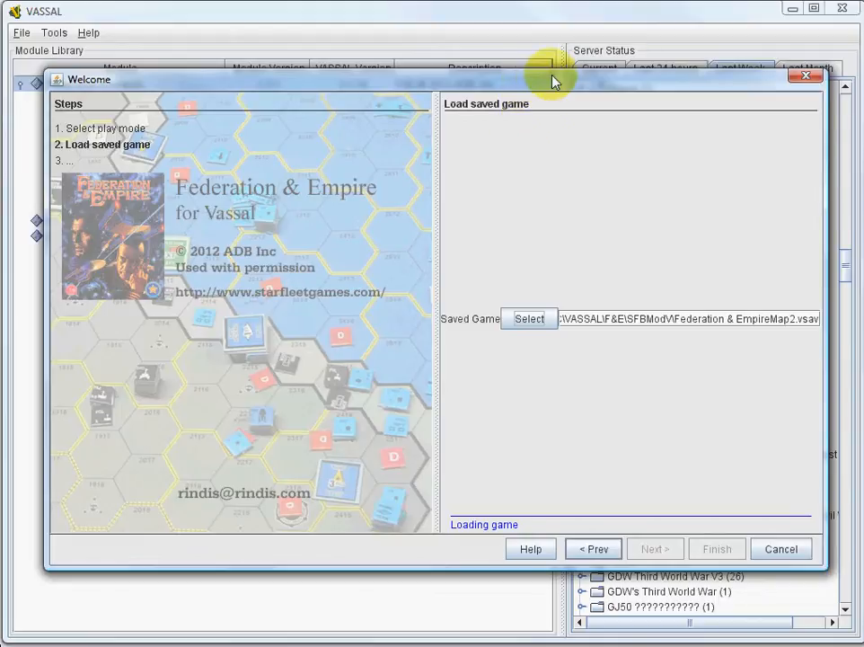
mouse_move(615, 61)
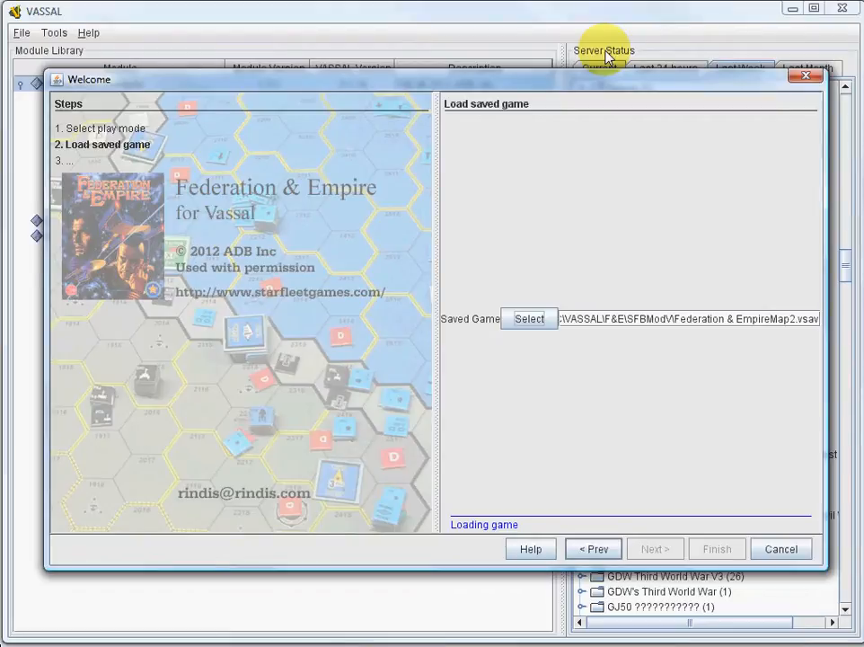
mouse_move(505, 465)
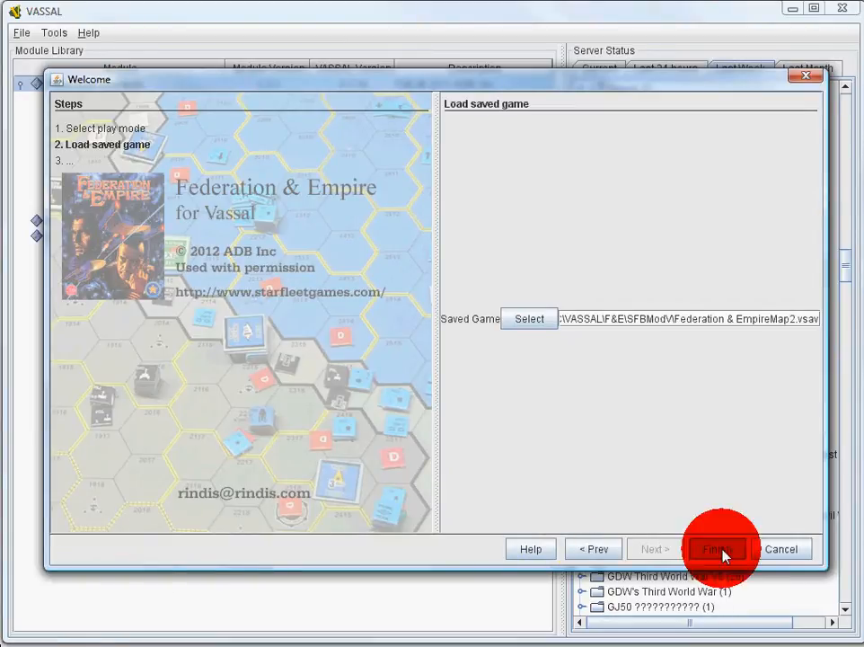
Finish the wizard so the Federation & EmpireMap2 game loads with its map window
left_click(719, 550)
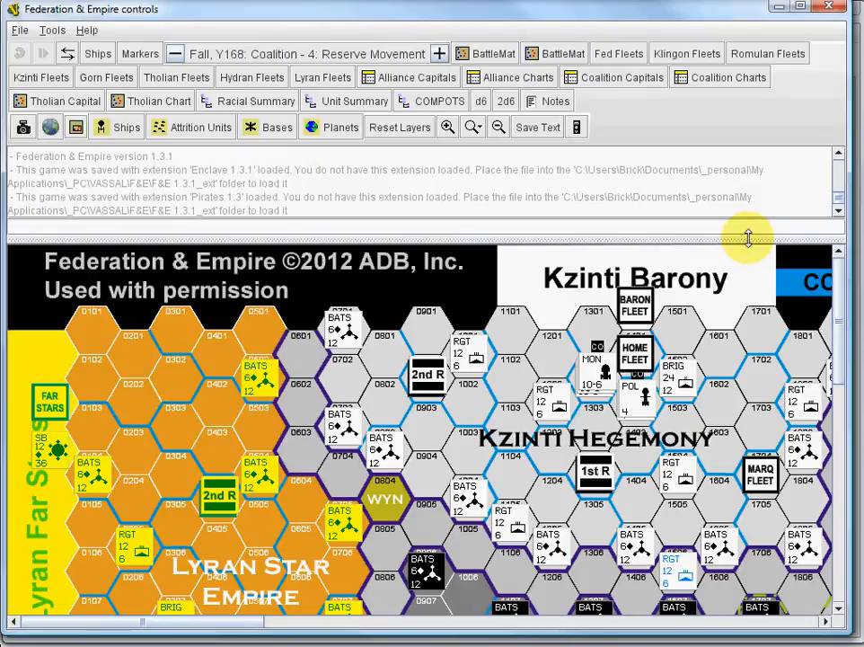
scroll("down", 3)
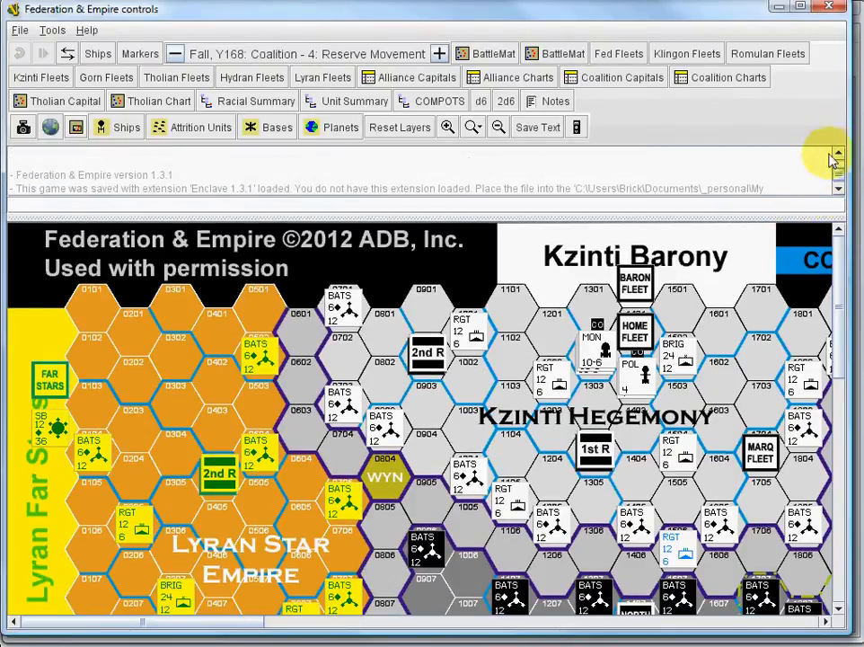
scroll("down", 3)
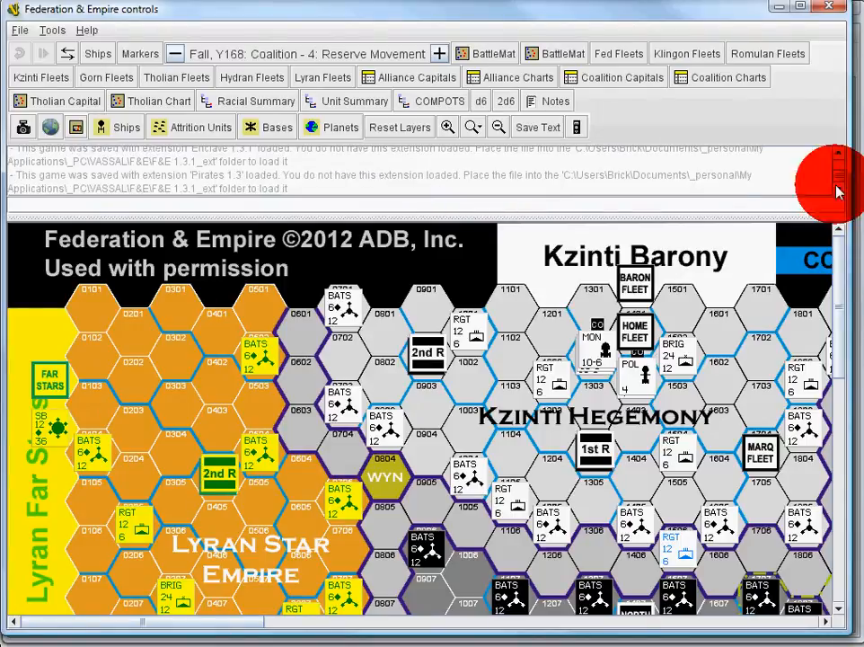
mouse_move(338, 188)
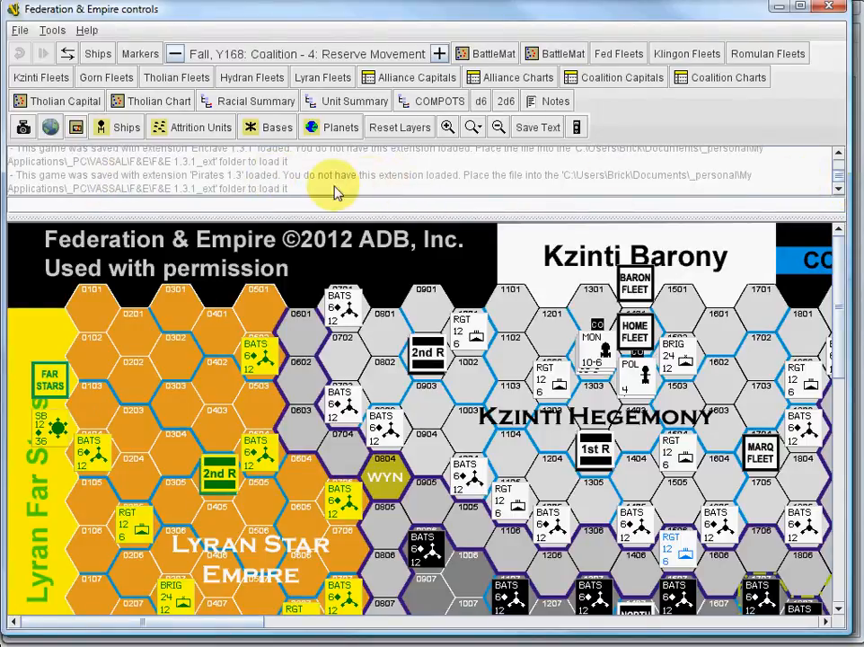
scroll("down", 3)
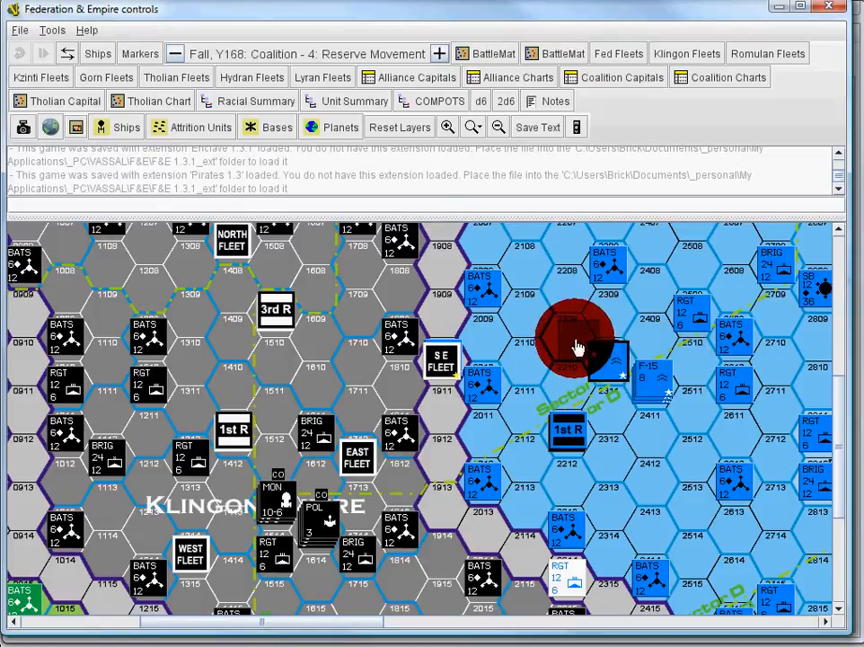
Drag the F-14 Squadron counter from hex 2310 to hex 2209
left_click_drag(579, 345, 564, 332)
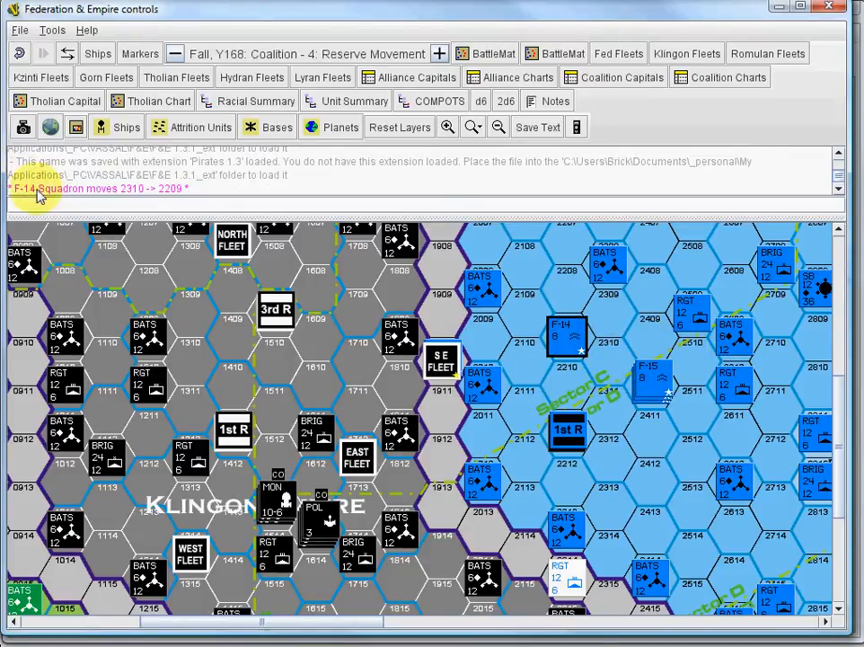
mouse_move(189, 195)
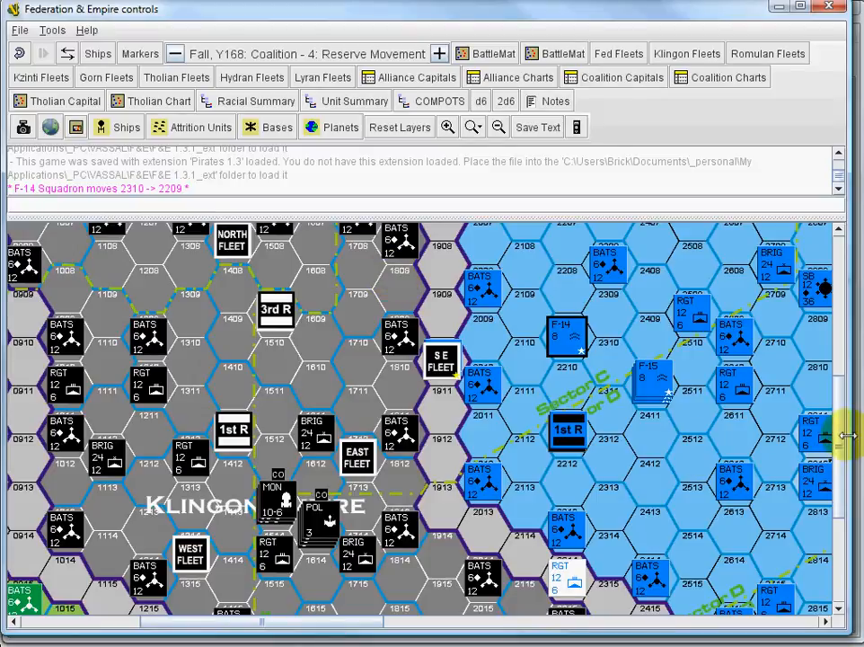
scroll("down", 3)
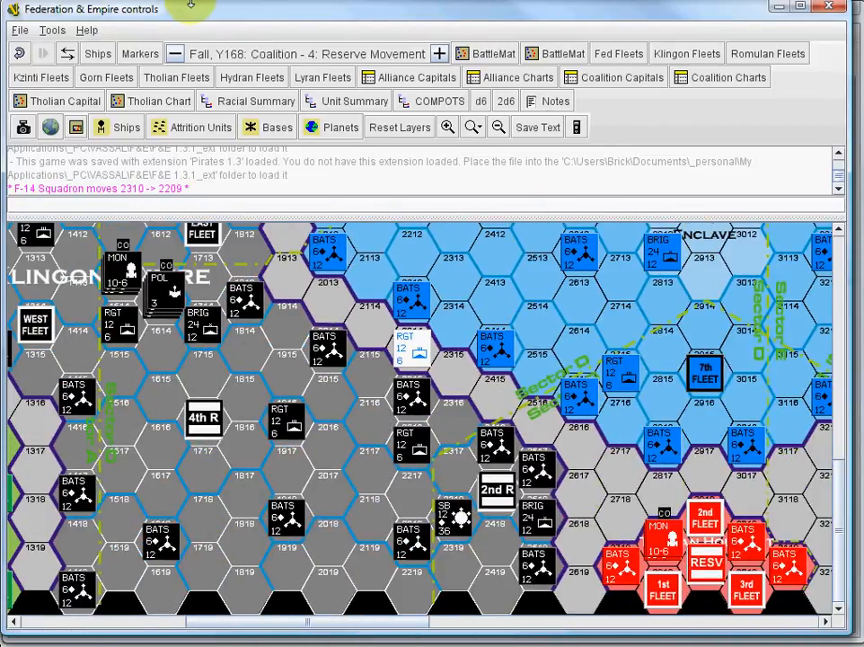
Close the Federation & Empire game via File > Close Game, answering No to the save prompt
left_click(20, 28)
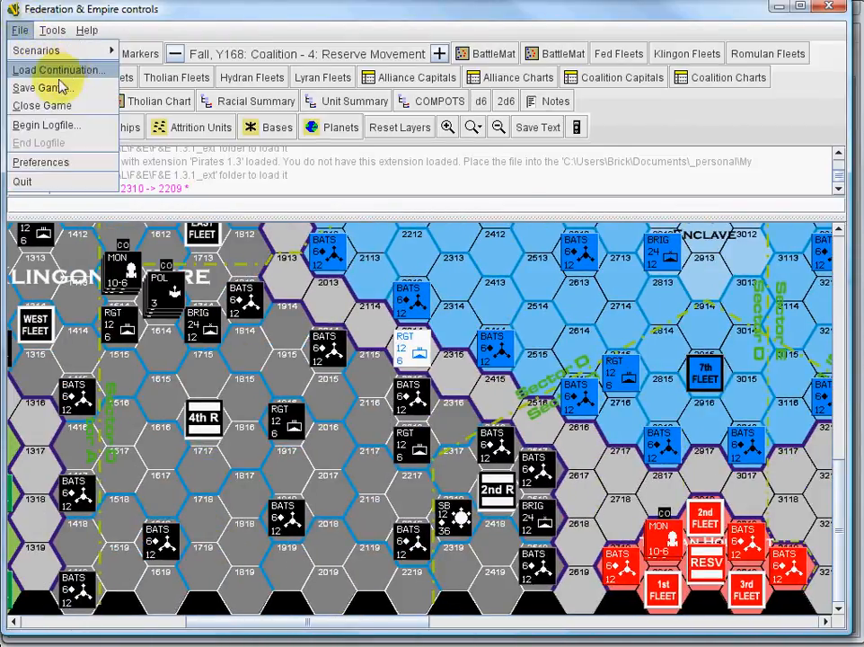
mouse_move(43, 104)
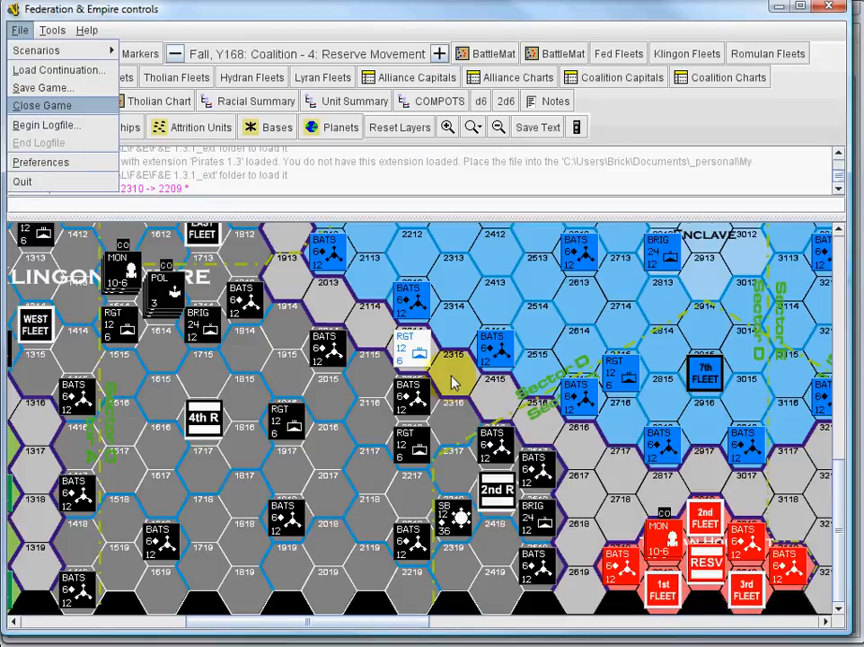
left_click(41, 104)
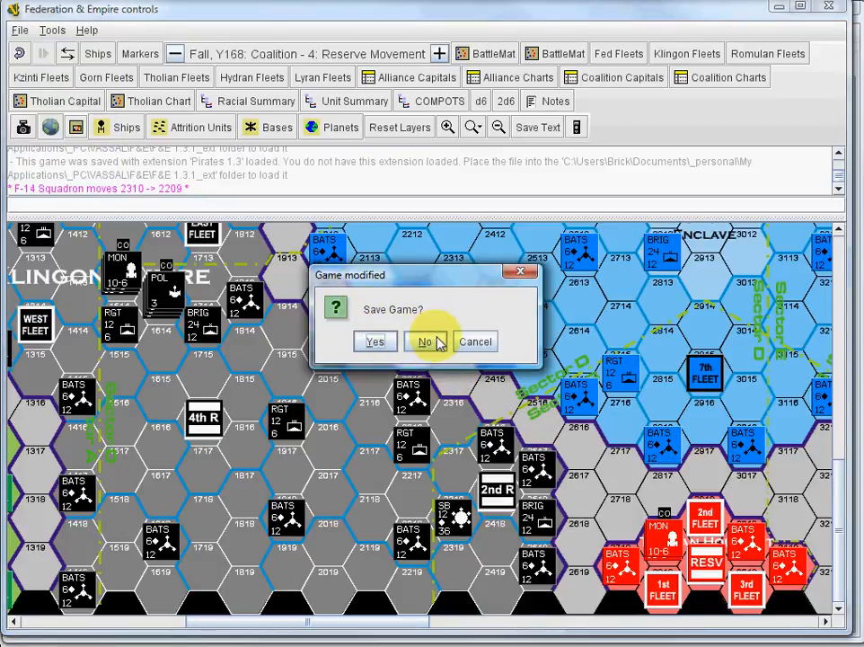
left_click(424, 342)
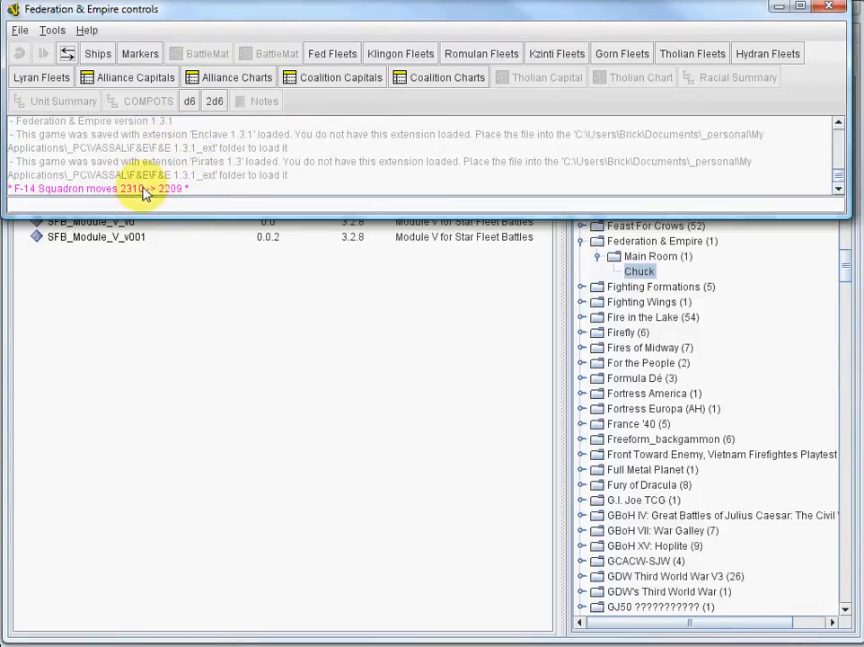
mouse_move(140, 18)
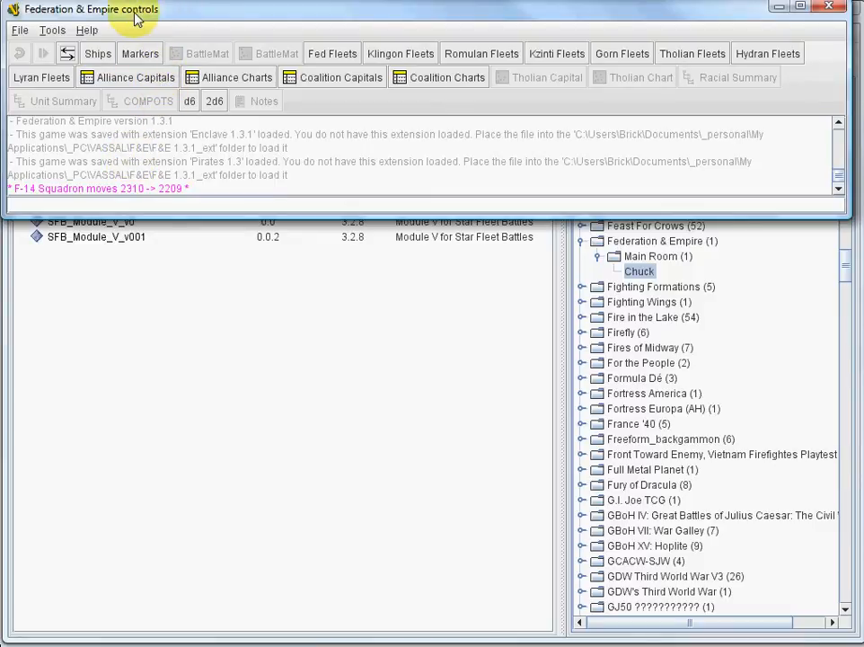
mouse_move(136, 16)
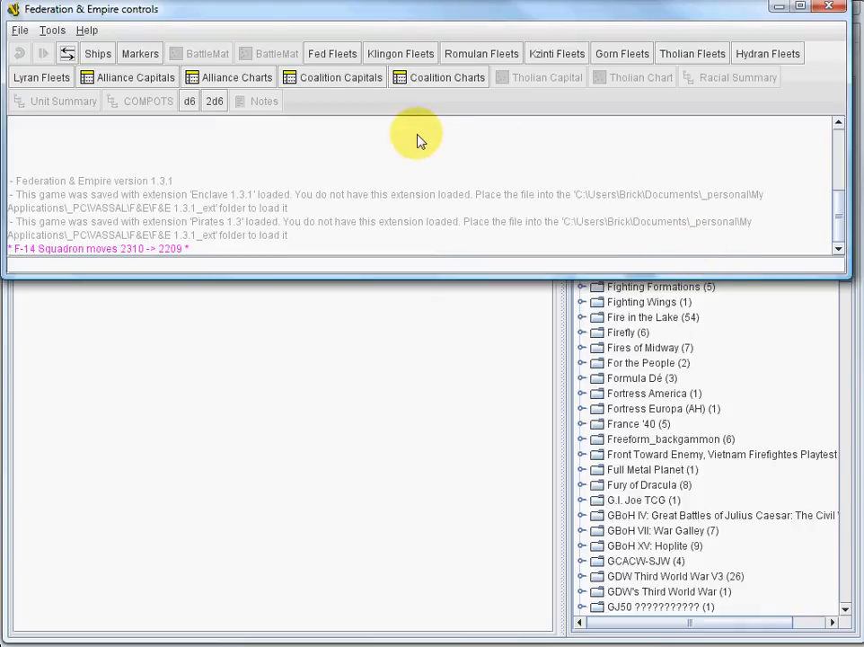
mouse_move(86, 36)
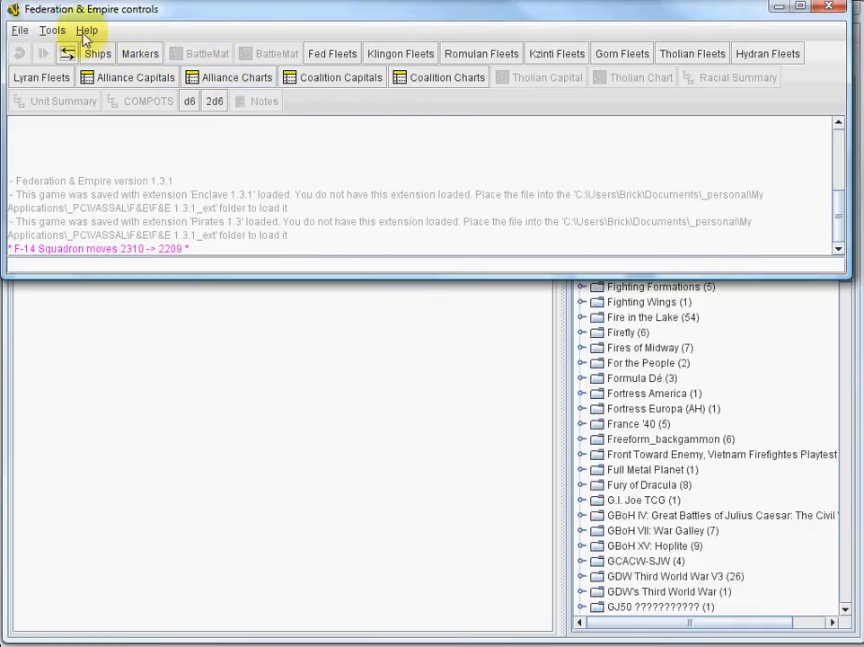
left_click(18, 29)
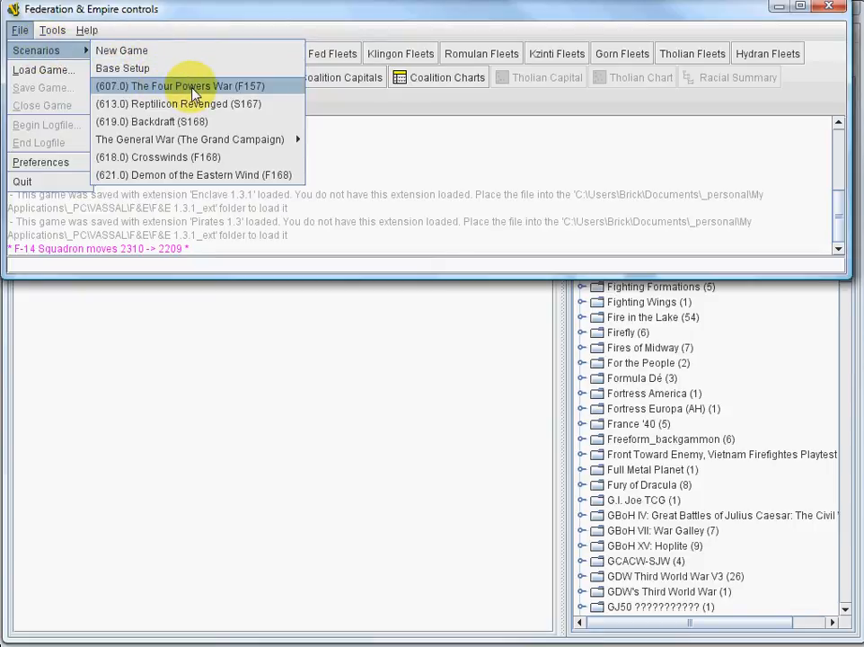
mouse_move(332, 183)
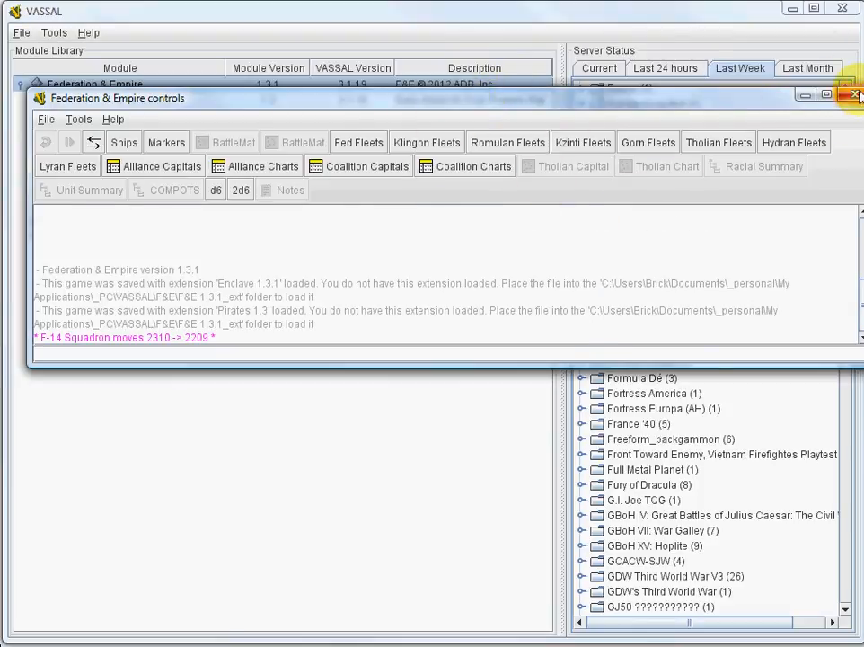
Close the Federation & Empire controls window and show the server's Current games list
left_click(848, 95)
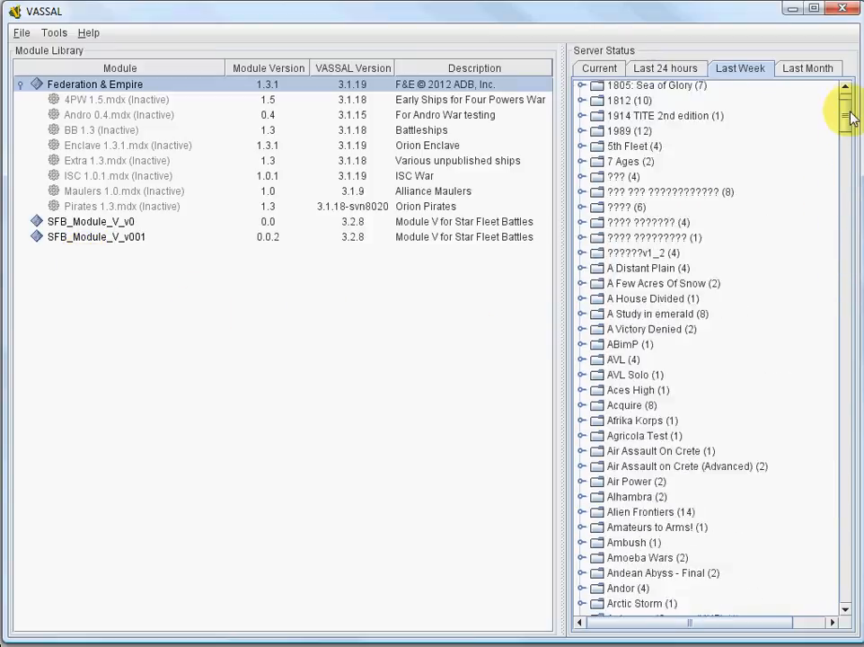
left_click(598, 68)
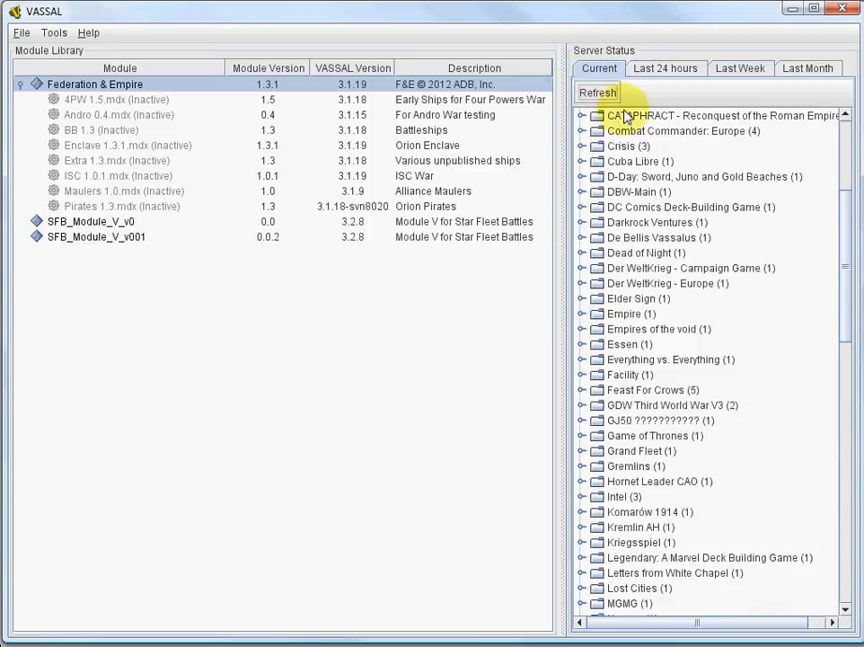